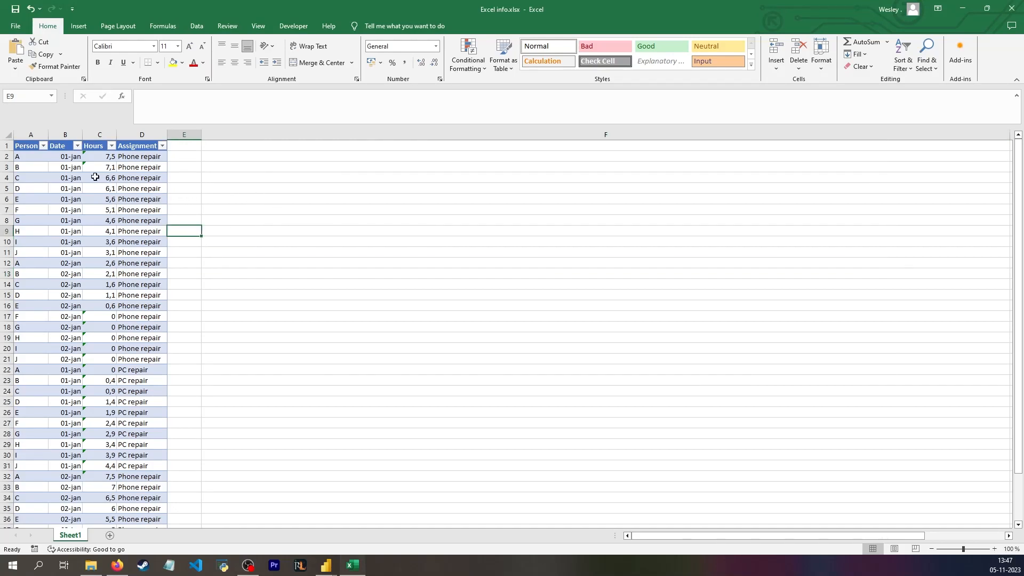
Step: Point out the Phone repair assignments, the 01-jan to 02-jan date change and the zero-hour entries in the source data
click(141, 156)
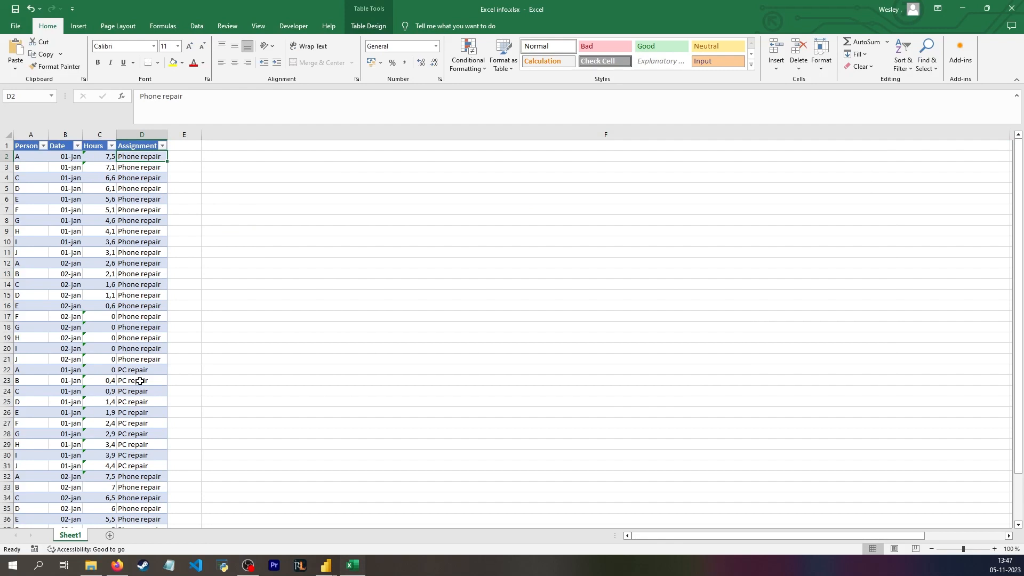
click(141, 370)
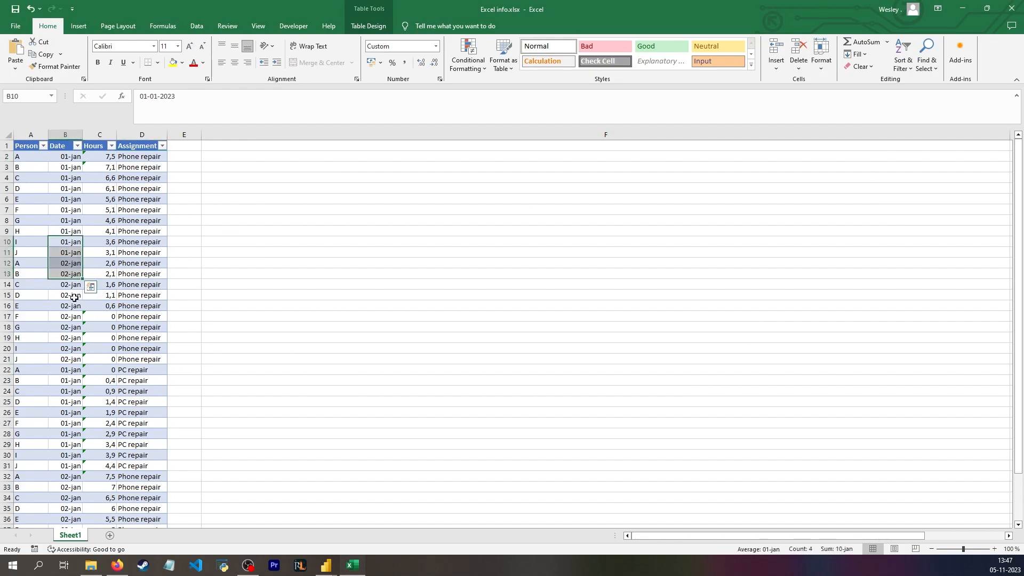
click(99, 251)
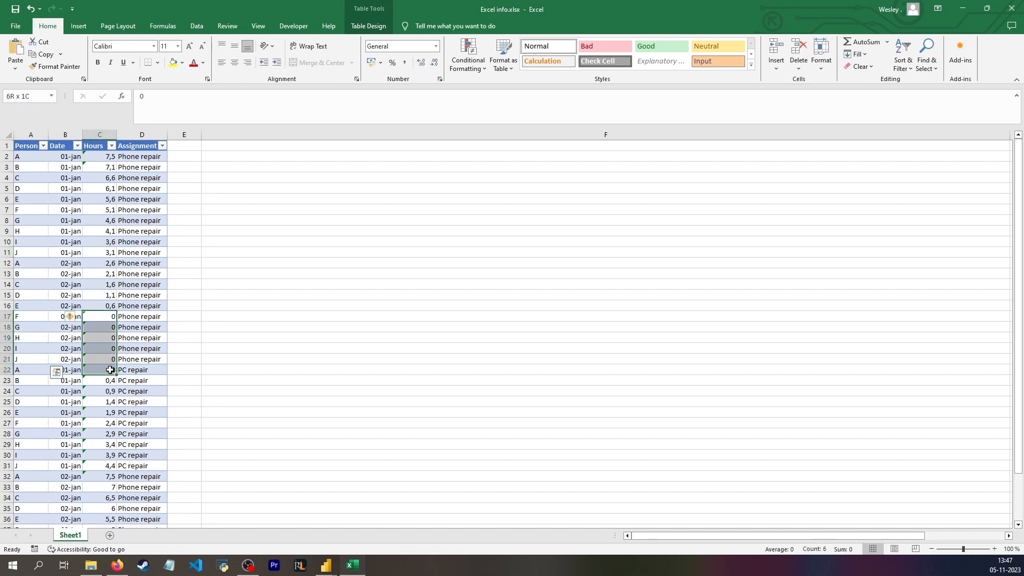
click(98, 316)
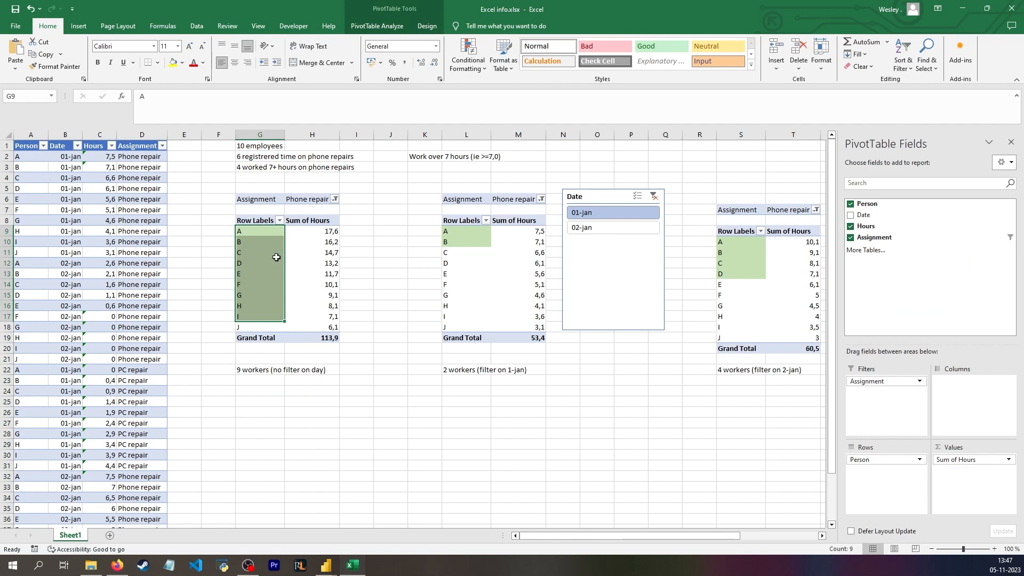
mouse_move(255, 252)
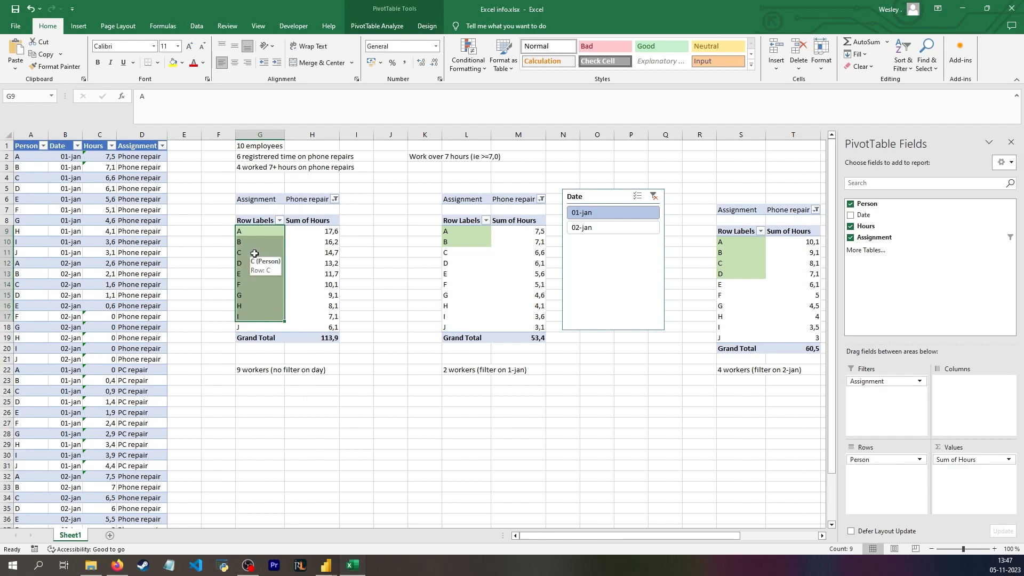
mouse_move(274, 172)
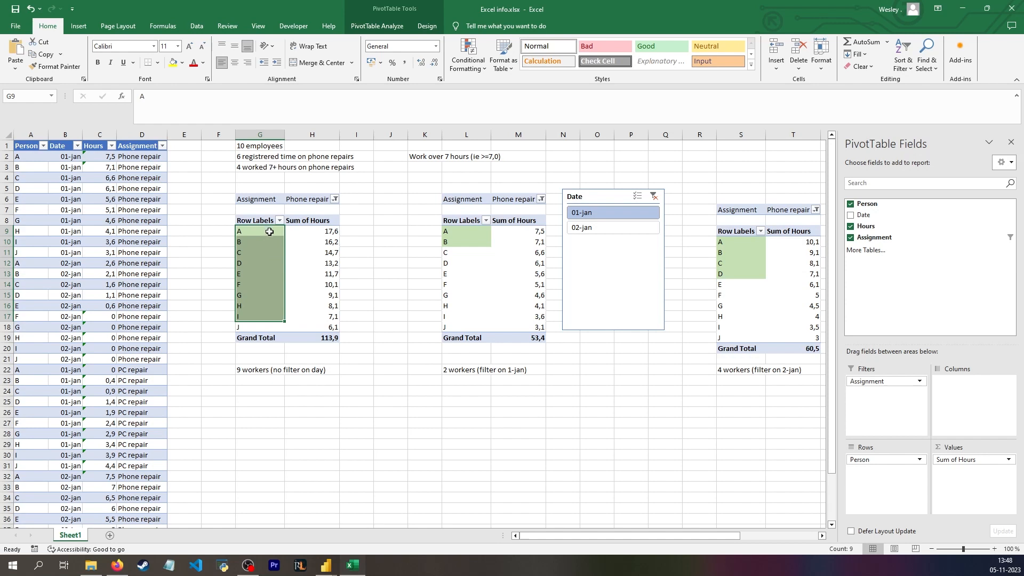
mouse_move(270, 258)
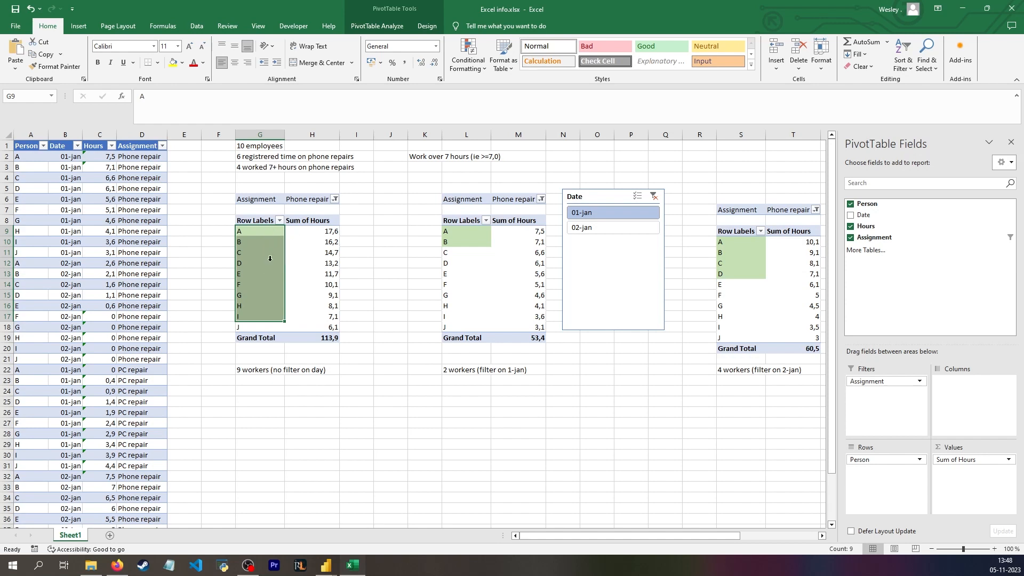
mouse_move(259, 312)
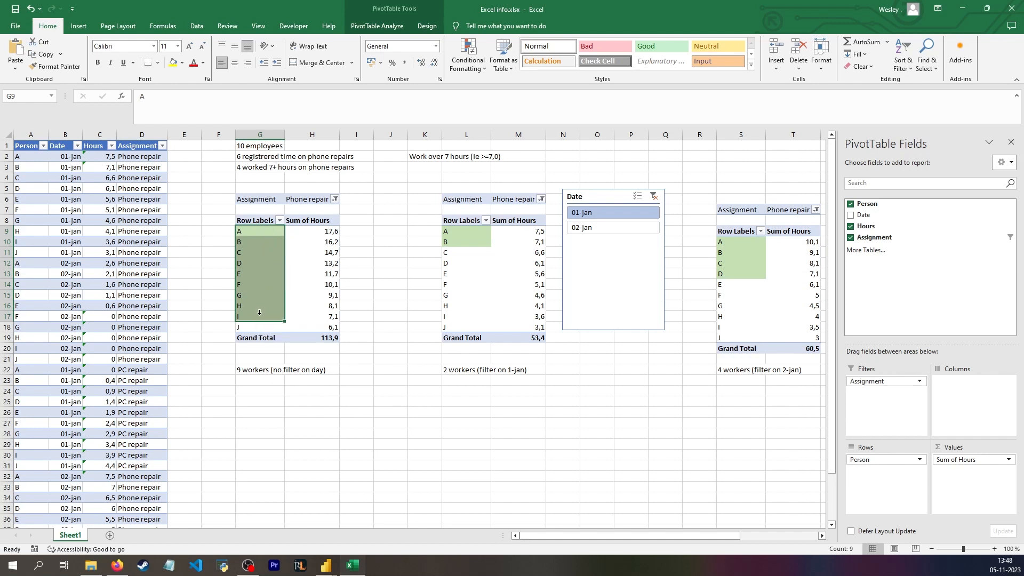
mouse_move(259, 317)
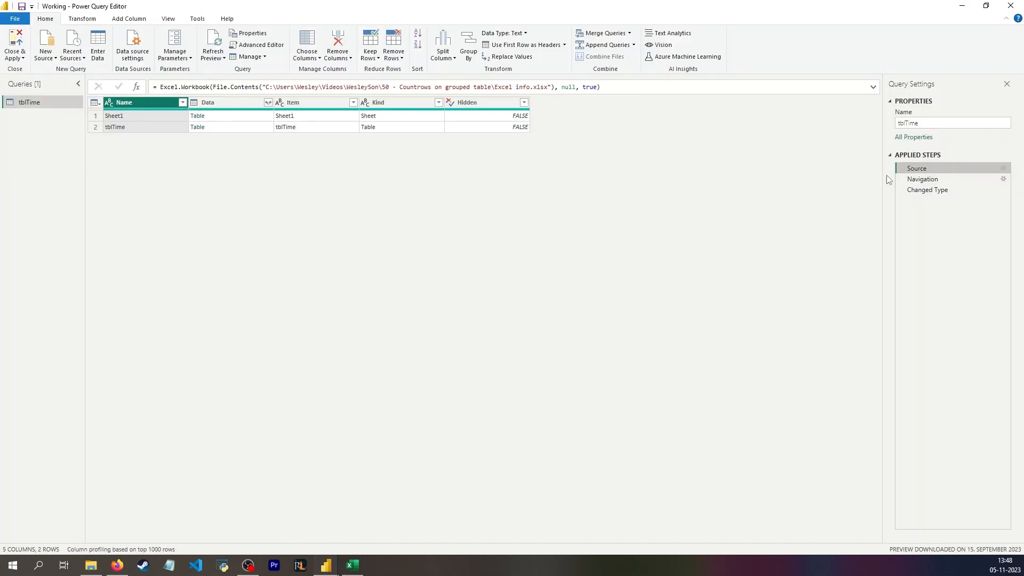
mouse_move(267, 115)
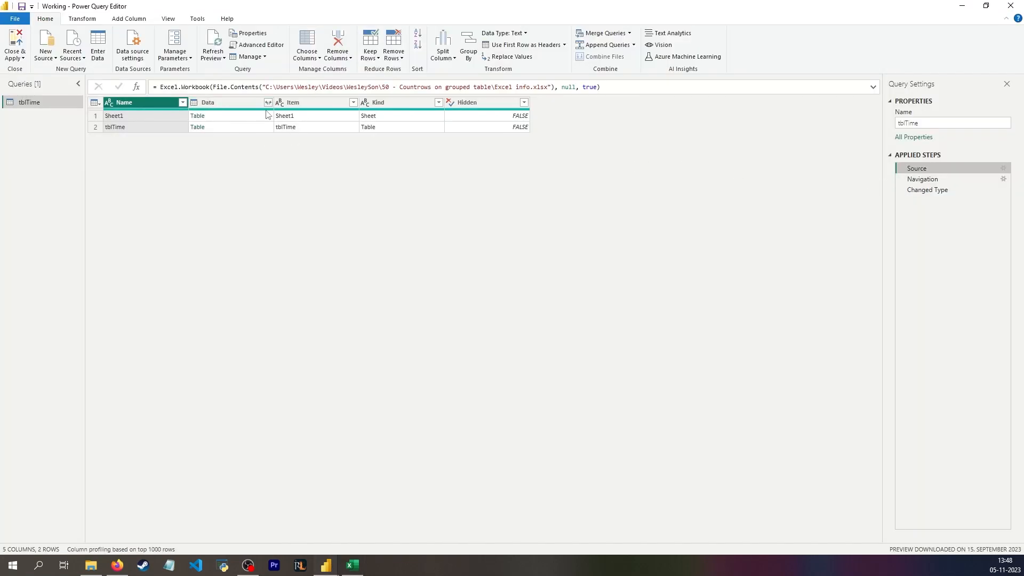
Step: Review the Changed Type step, the Calendar table rows, and the tblTime–Calendar relationship in Model view
click(926, 190)
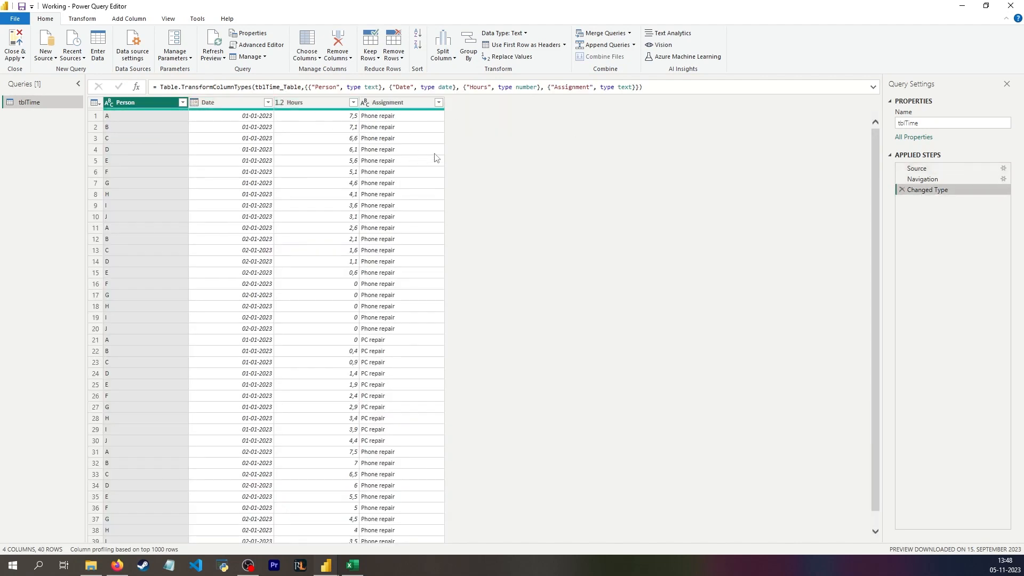
click(14, 45)
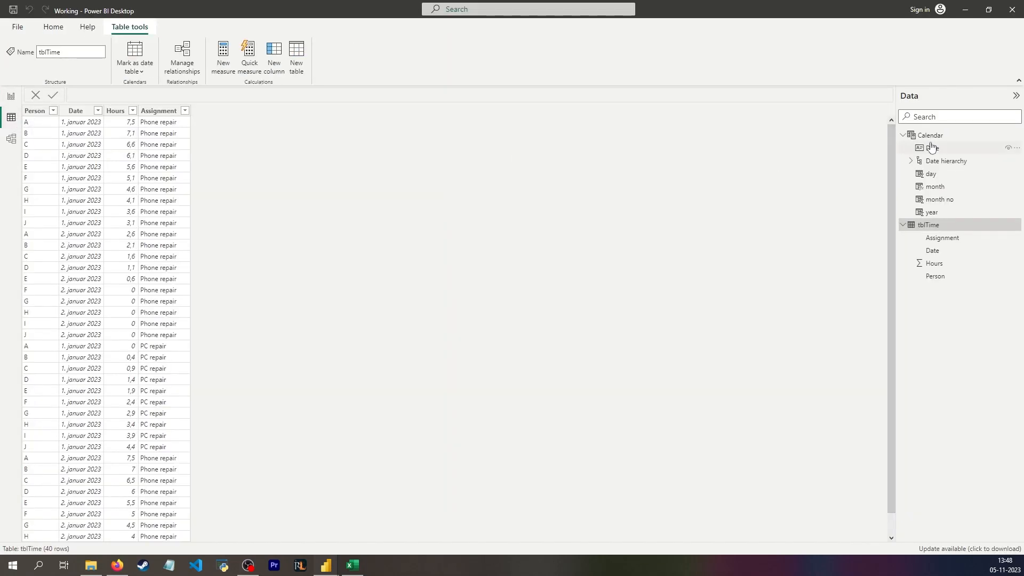
click(933, 147)
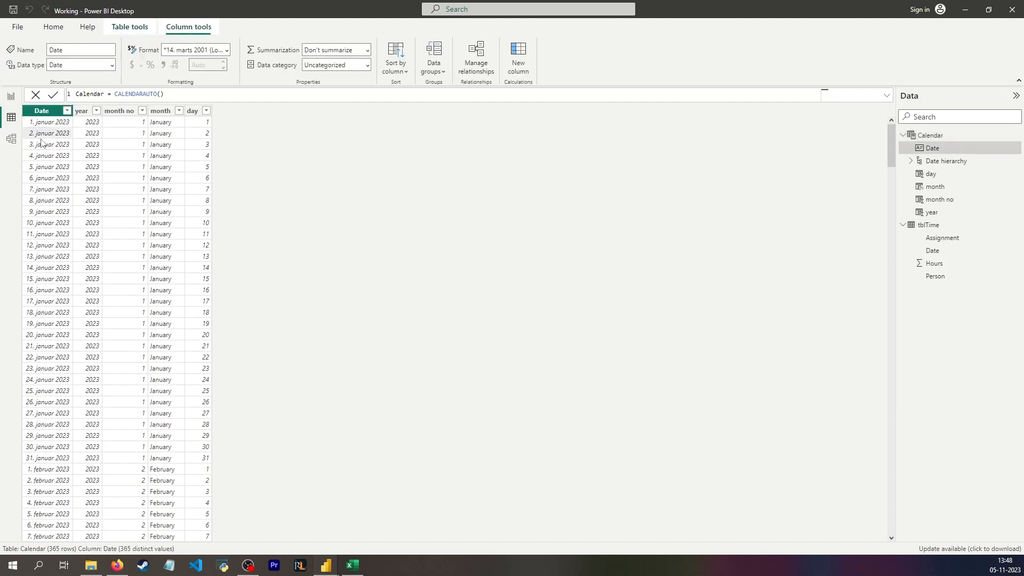
click(191, 110)
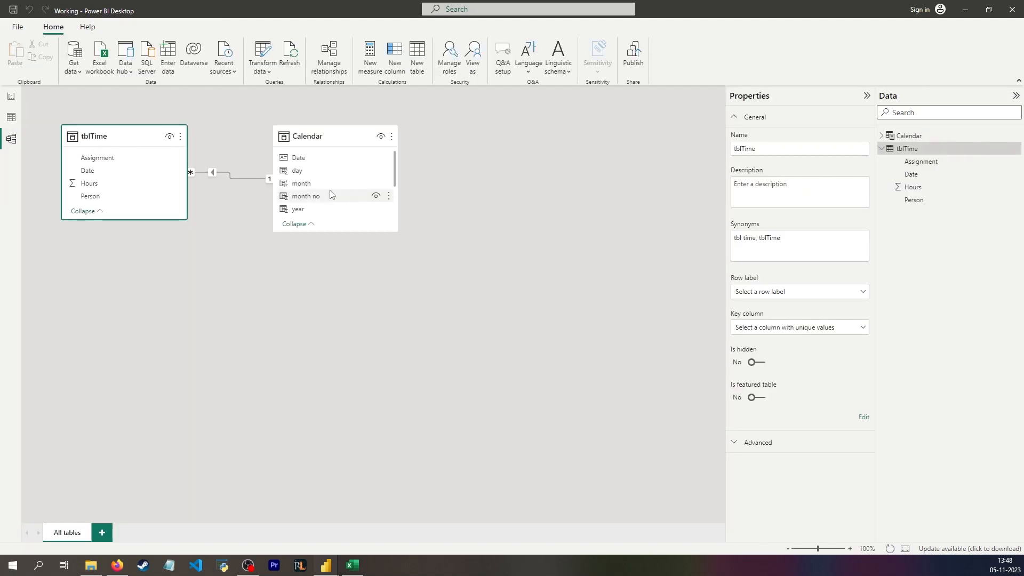
Step: Add a Person–Hours table visual and a Calendar year-month-day date slicer, clearing the January 1 filter
click(11, 95)
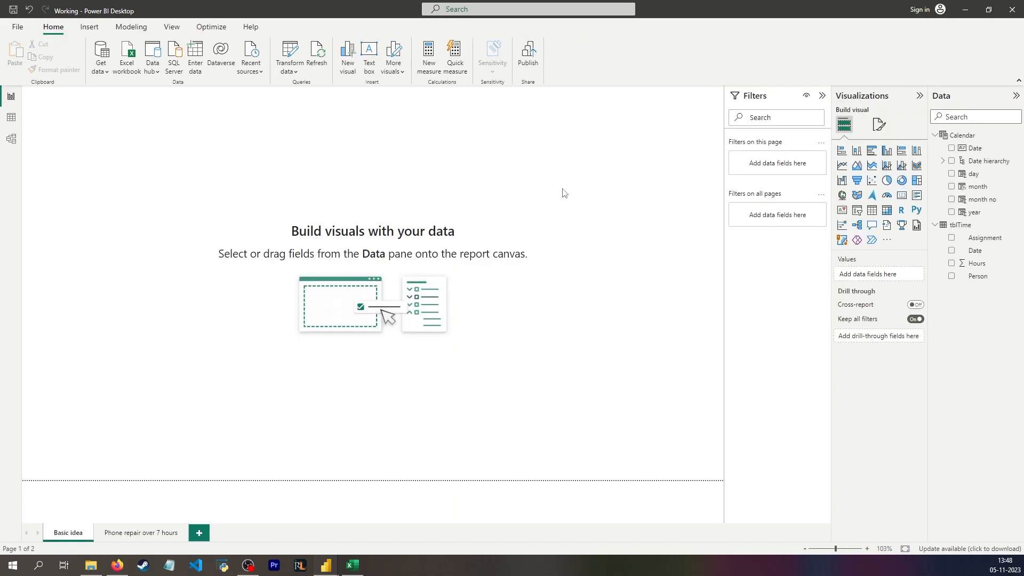
mouse_move(953, 260)
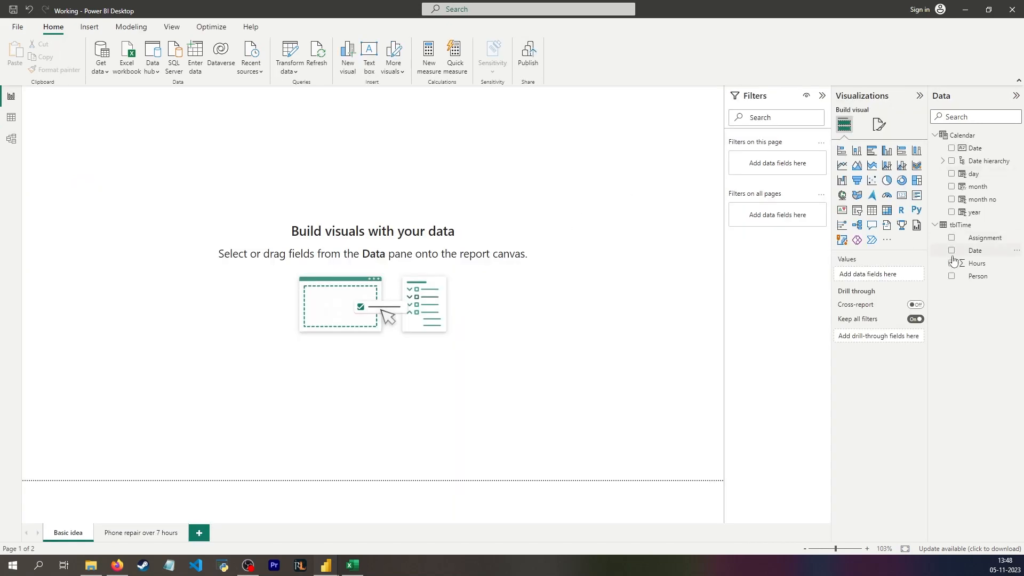
click(951, 262)
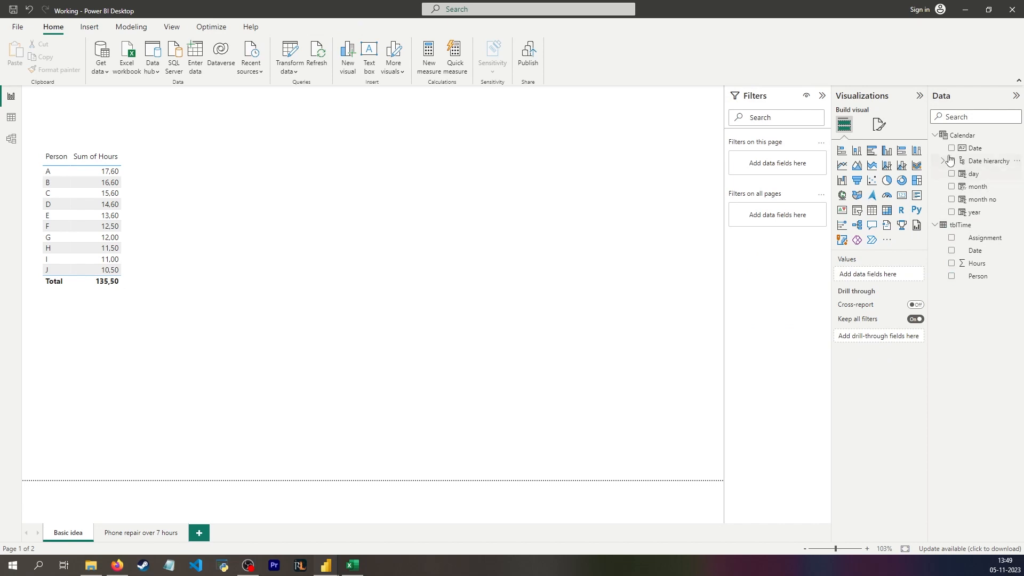
click(952, 148)
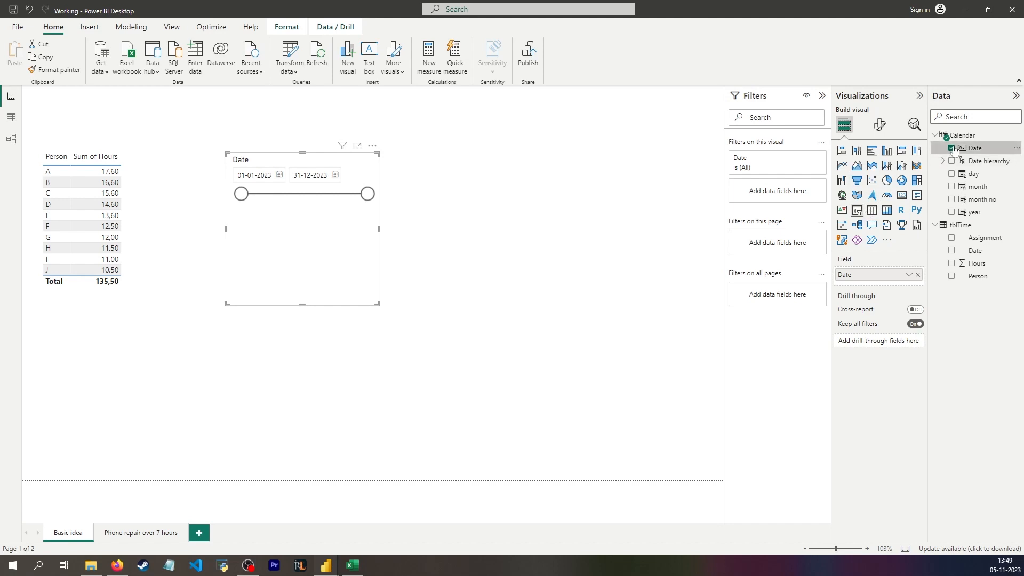
click(951, 161)
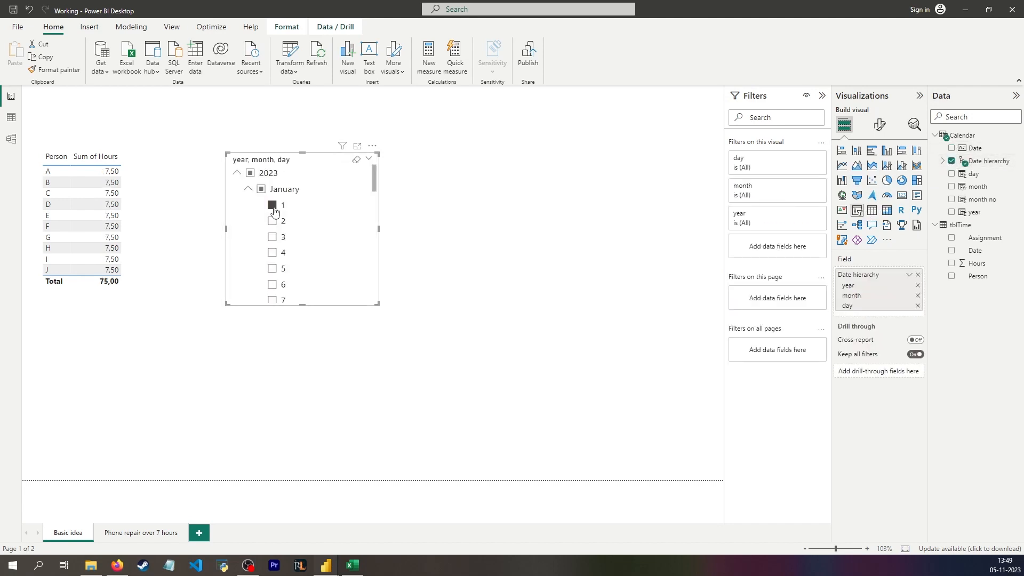
click(272, 220)
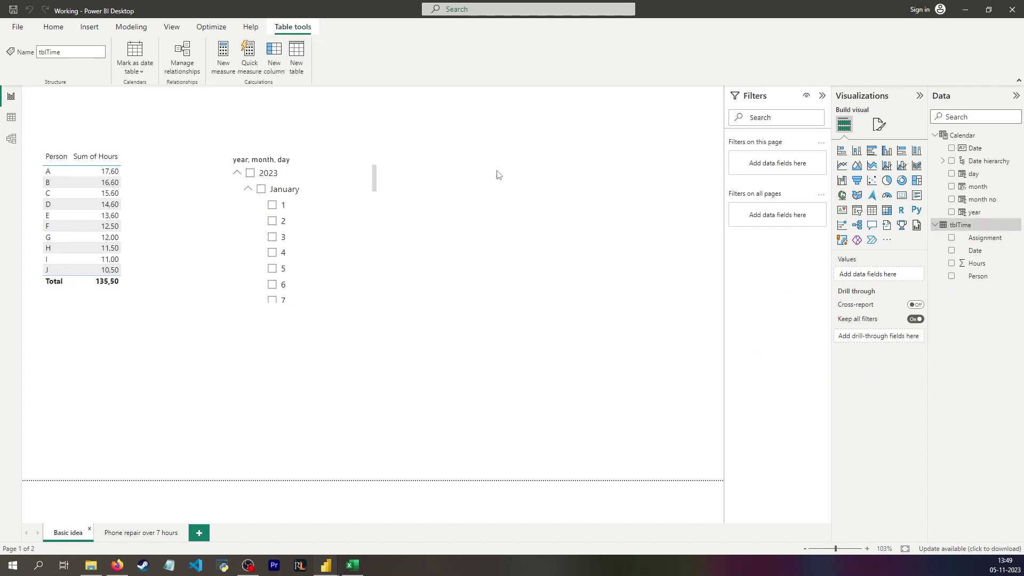
Step: Define the calculated table All Hours worked = SUMMARIZE(tblTime, tblTime[Person])
click(53, 26)
text(All Hours worked =)
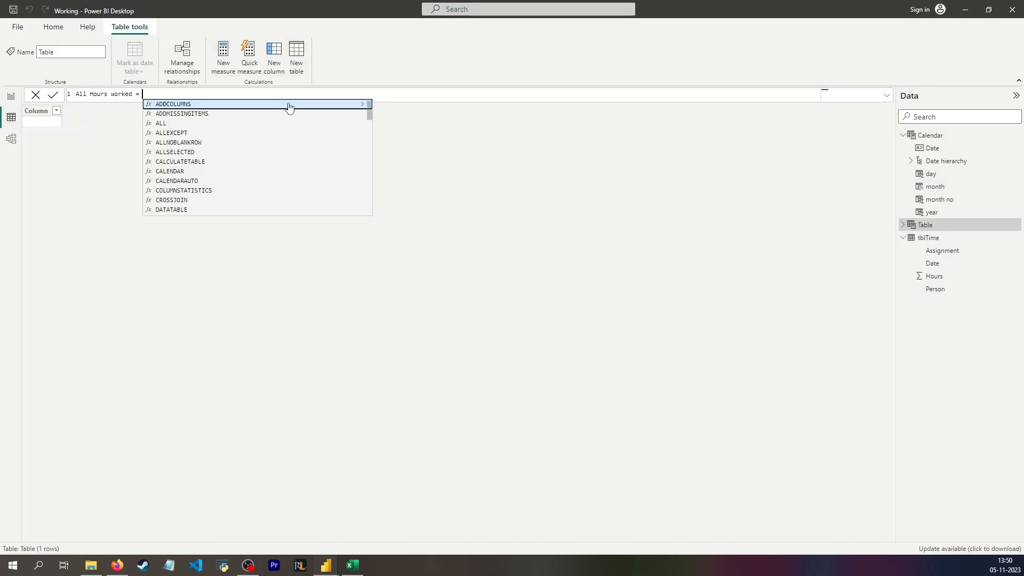
text(summ)
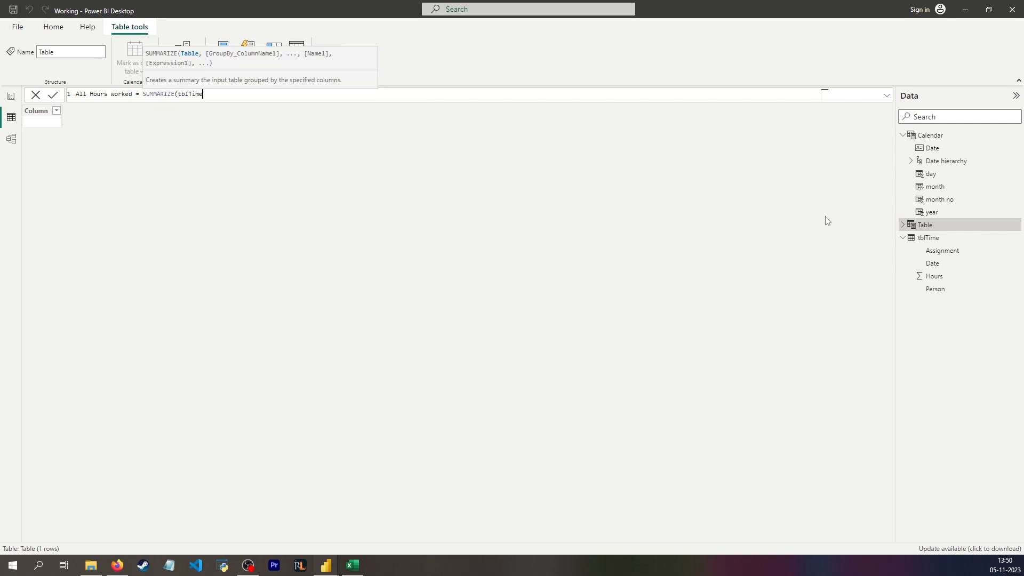
text(, per)
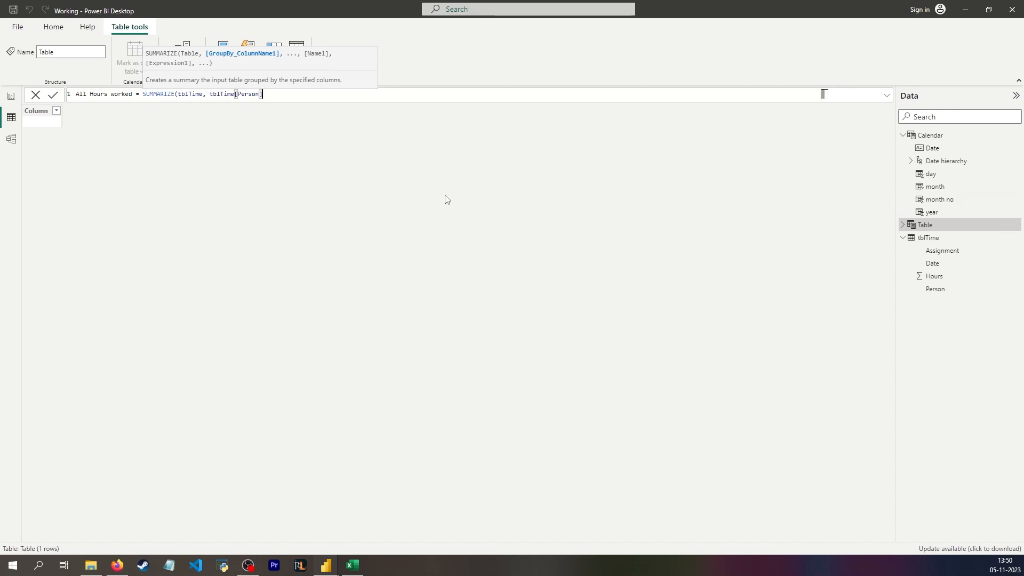
mouse_move(249, 233)
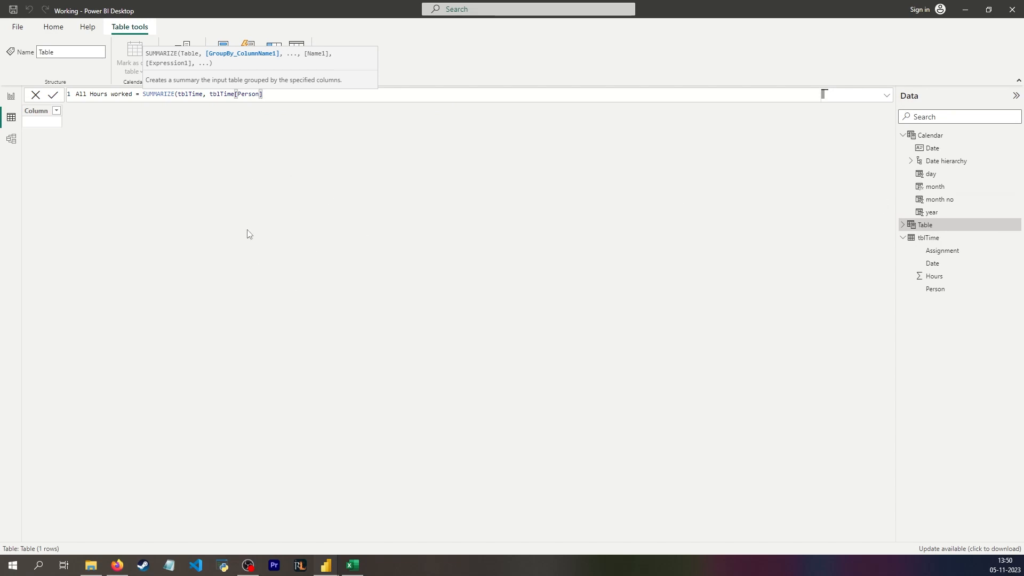
mouse_move(265, 108)
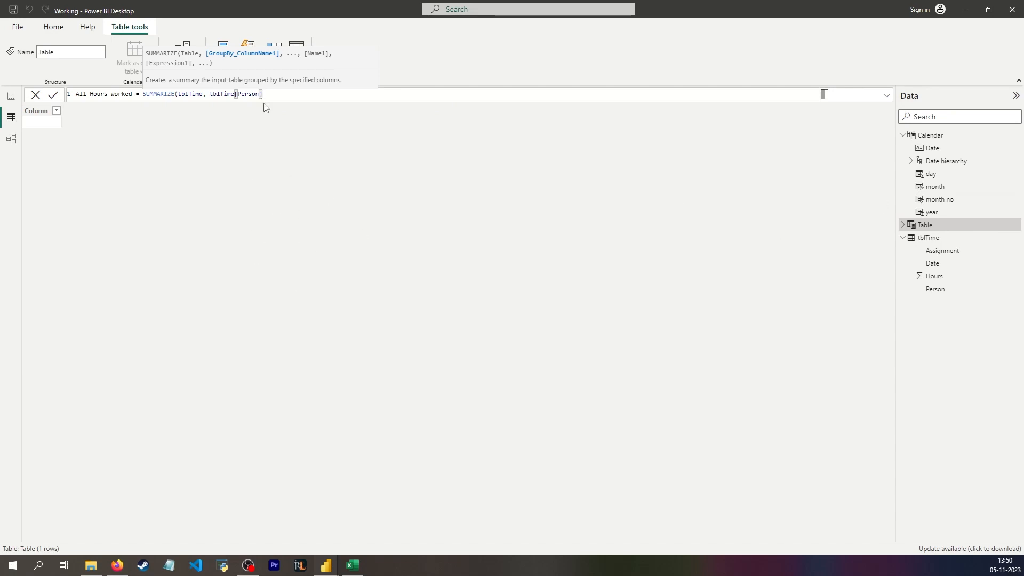
mouse_move(170, 97)
text())
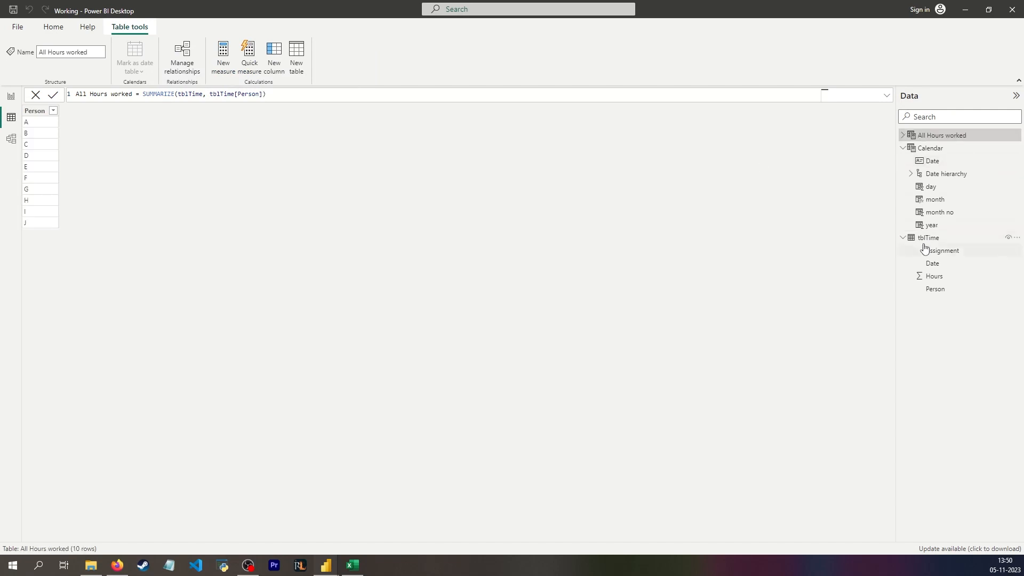
Step: Add measure Sum of hours (phone repairs) = CALCULATE([Sum of hours (all)], tblTime[Assignment] = "Phone repair")
click(924, 237)
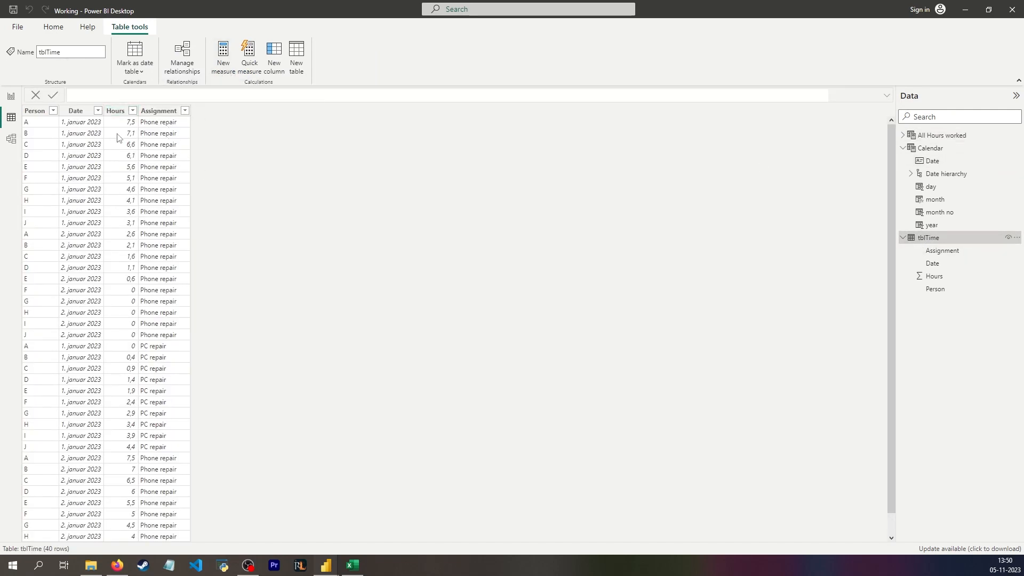
click(222, 54)
text(Sum of hours (all) = SUM(tblTime[Hours]))
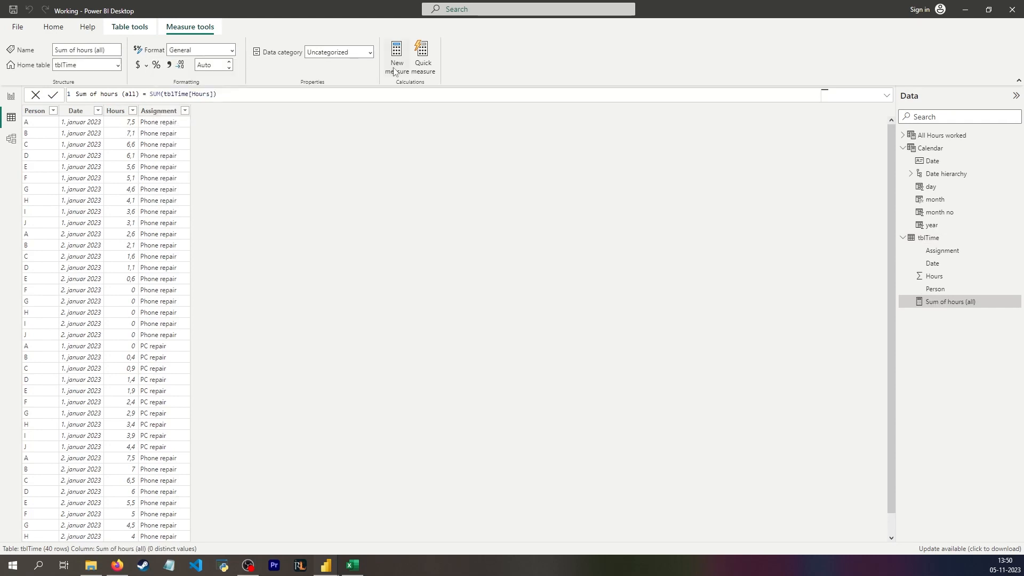
click(395, 53)
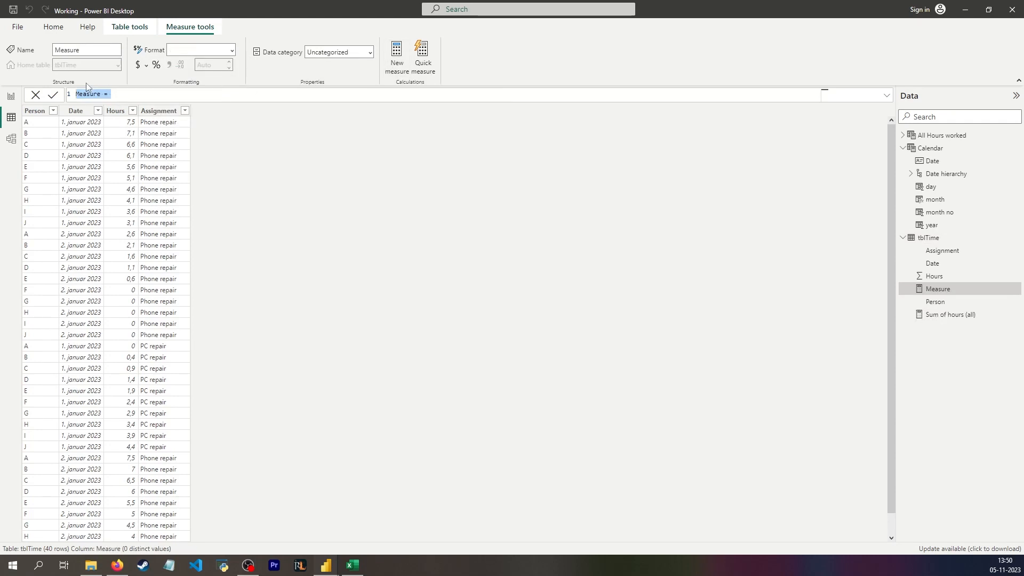
text(Sum of hours (phone repairs) =)
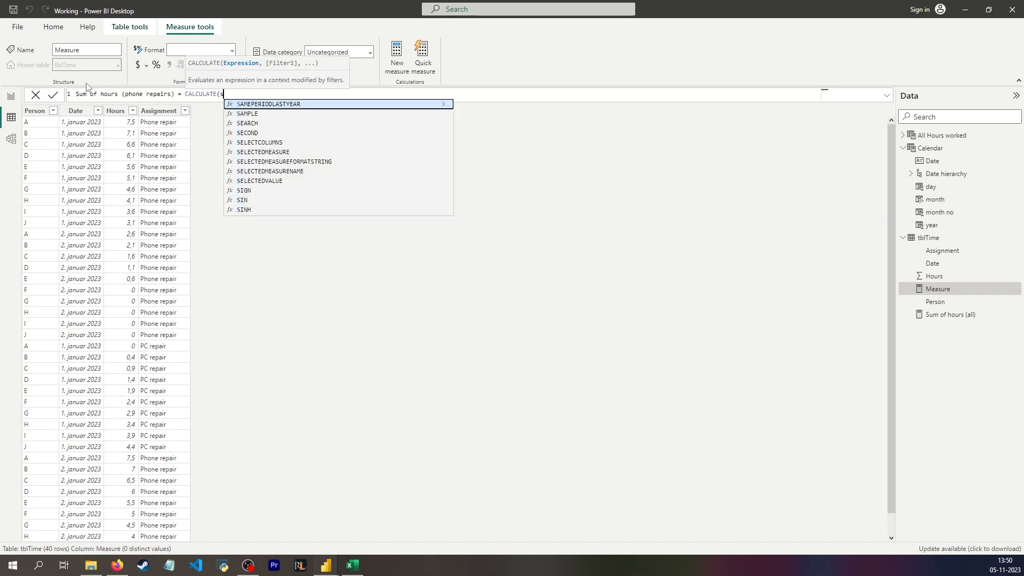
text([Sum of hours (all)],)
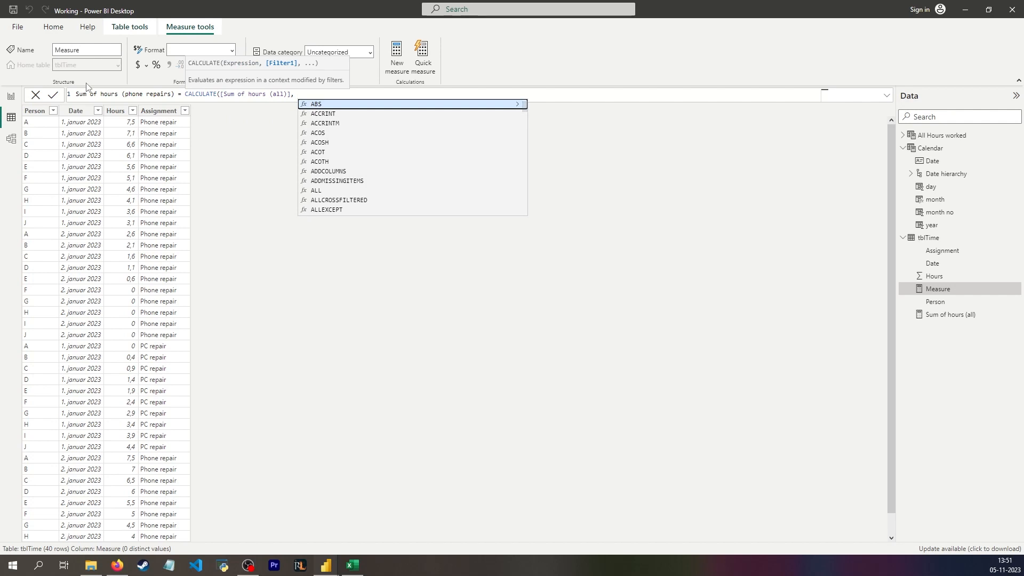
text(tblTime[Assignment] = "Phone repair"))
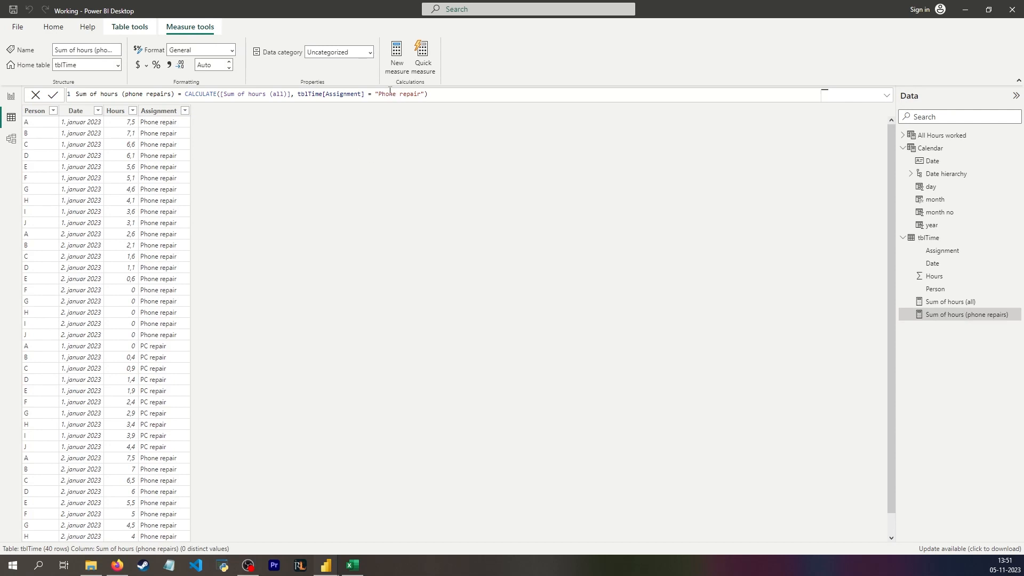
mouse_move(282, 234)
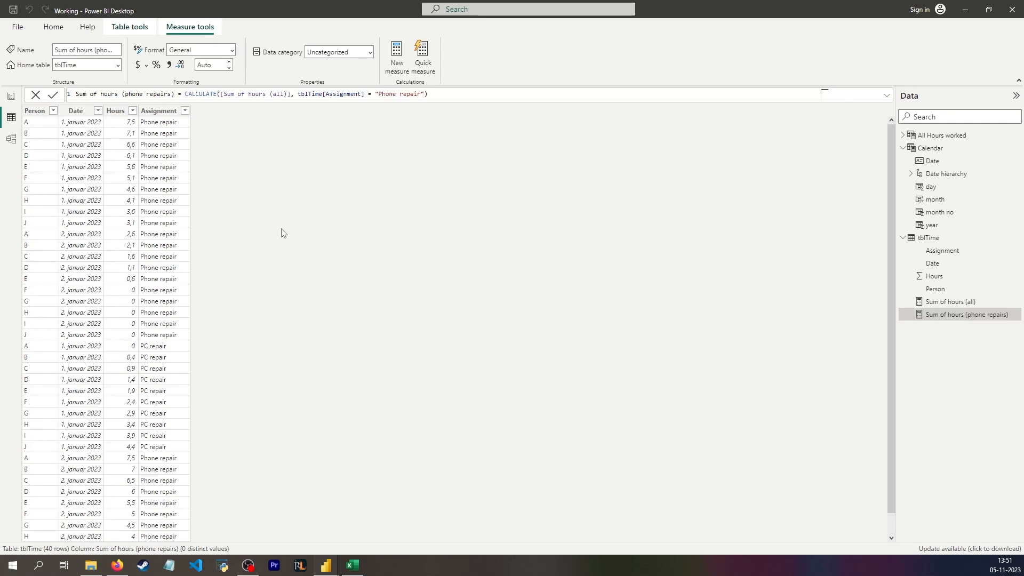
click(11, 96)
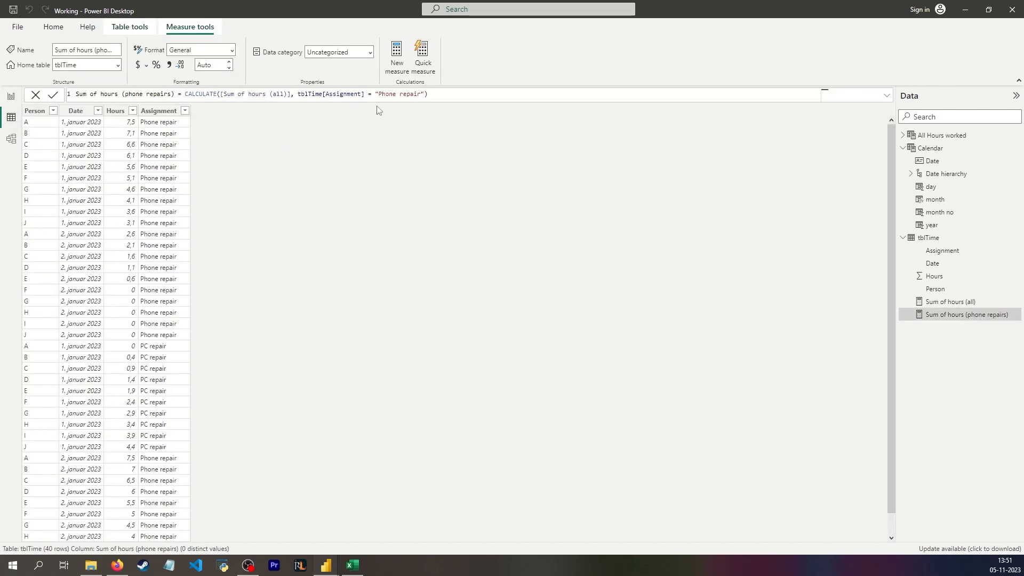
mouse_move(364, 118)
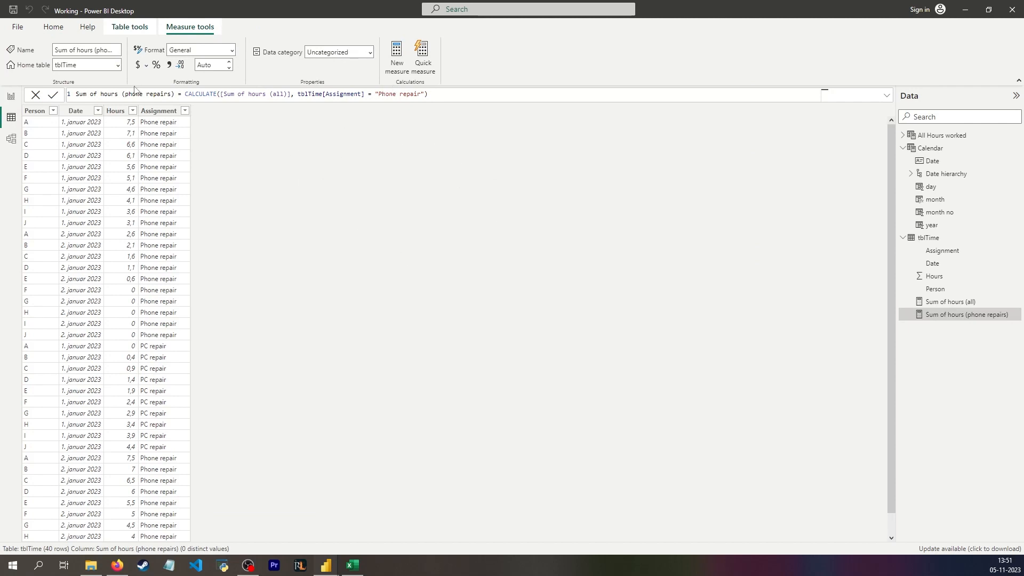
mouse_move(325, 193)
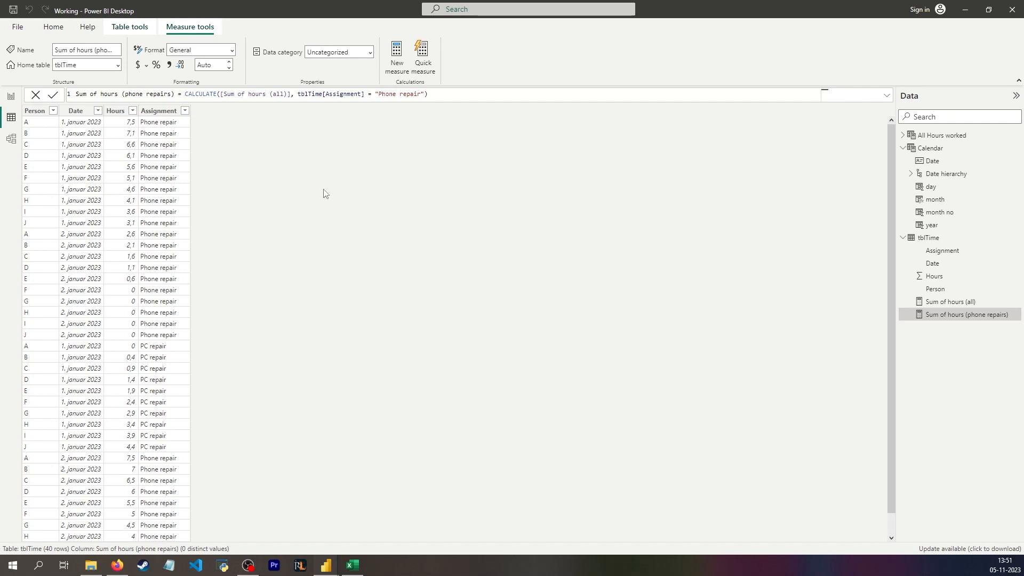
mouse_move(946, 135)
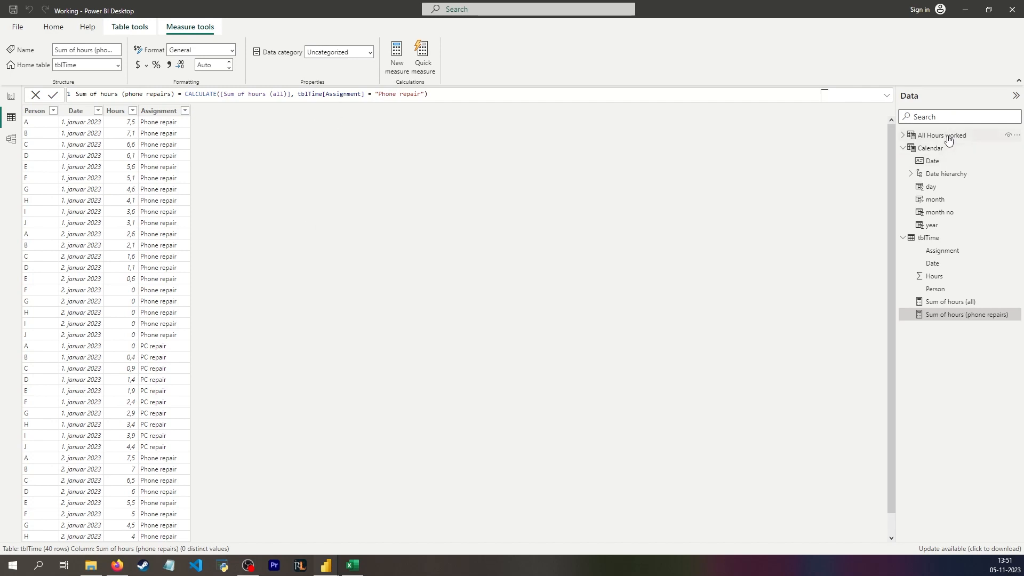
Step: Rewrite the table as Phone repair Hours worked with VAR OnlyPhoneRepairs = FILTER(tblTime, Assignment = "Phone repair") and an abc ADDCOLUMNS variable
click(941, 135)
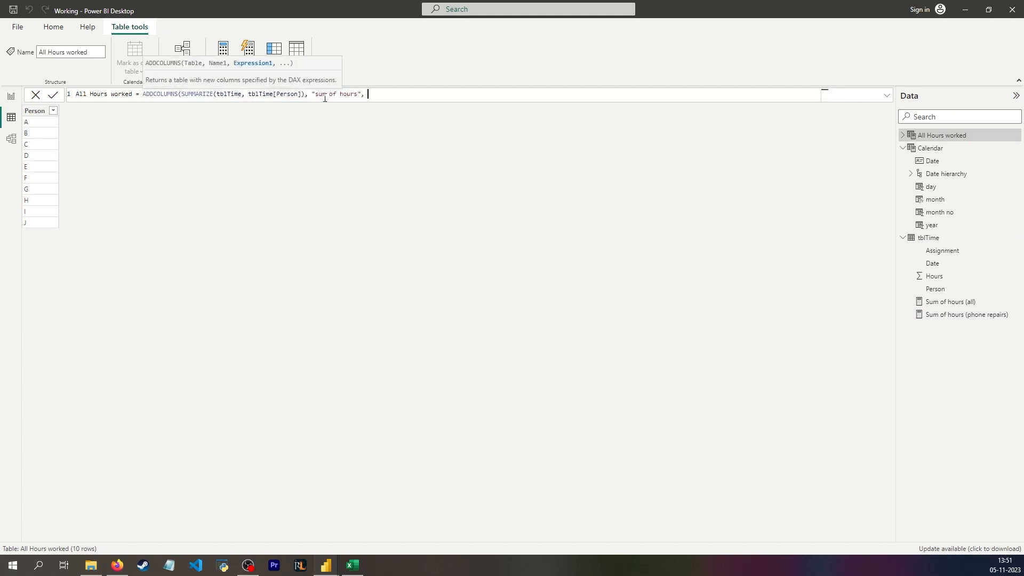
text([Sum of hours (all)]))
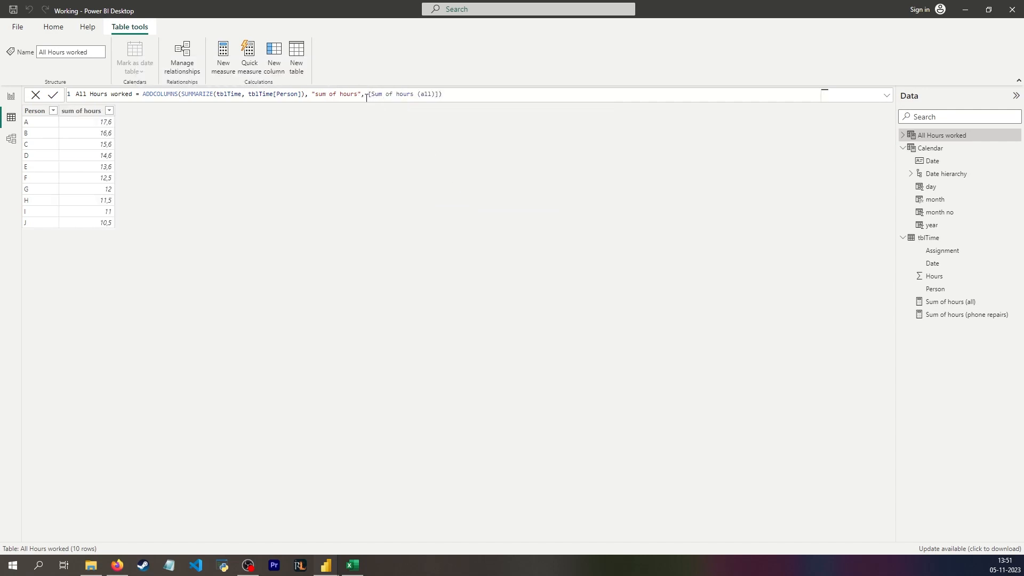
click(79, 110)
text(Phone repair)
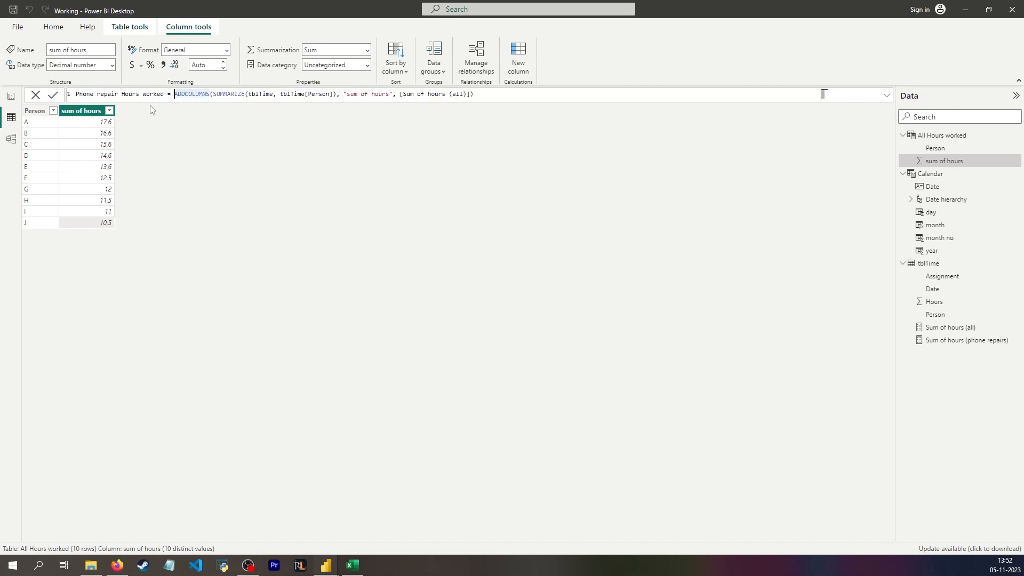
mouse_move(210, 124)
text(var )
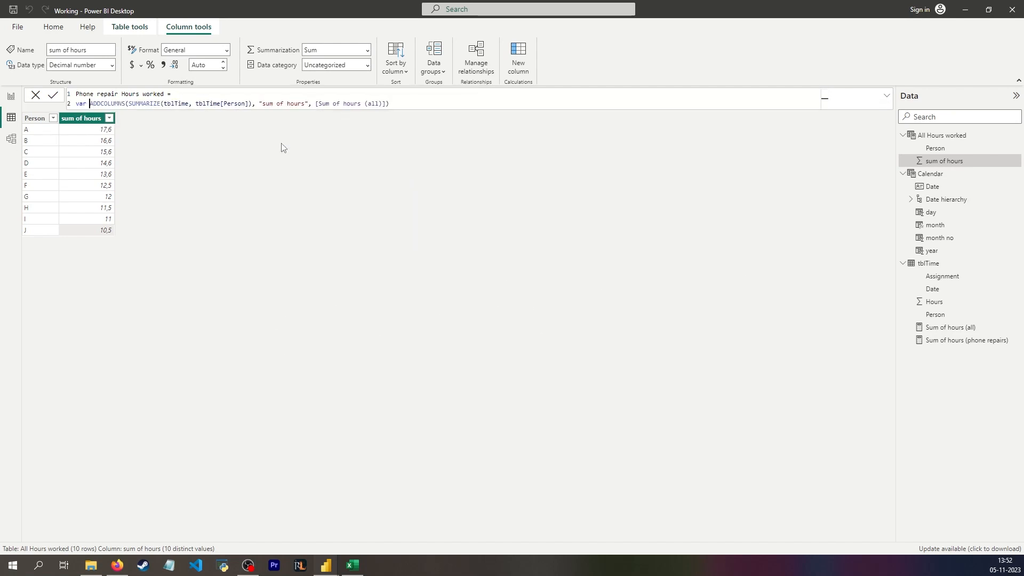
text(OnlyPhones)
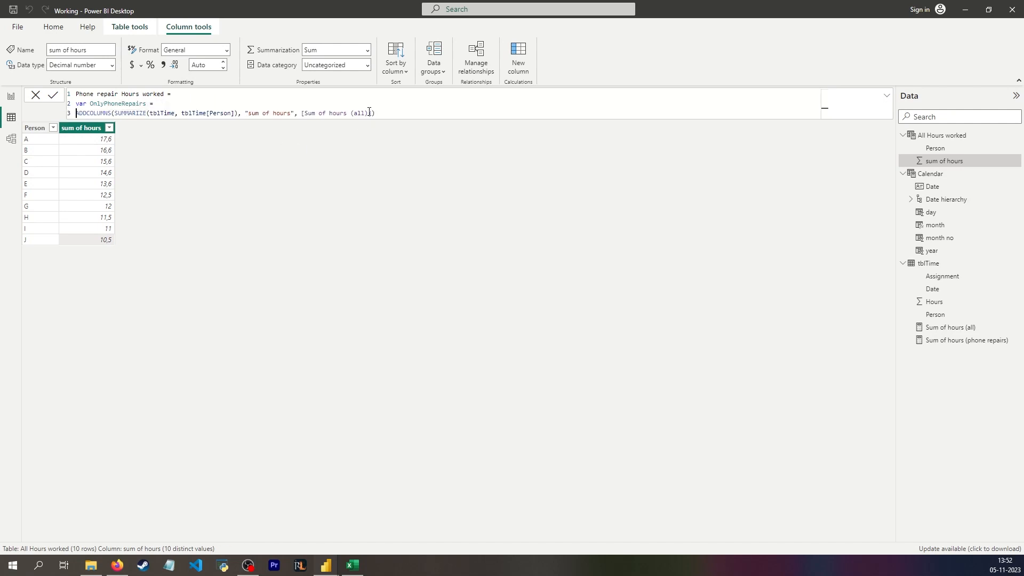
text(FILTER(tblTime,)
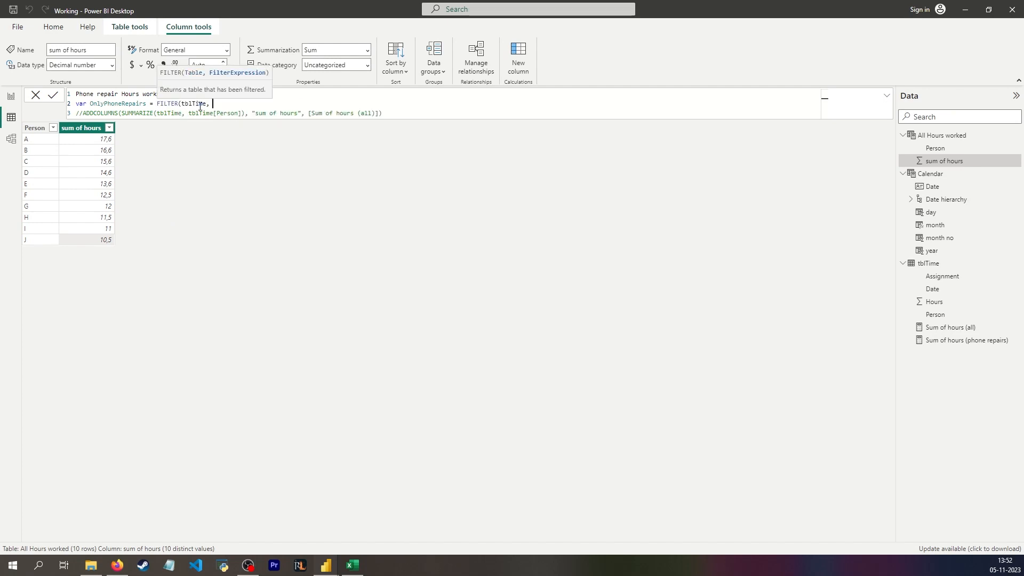
text(tblTime[Assignment] = "P)
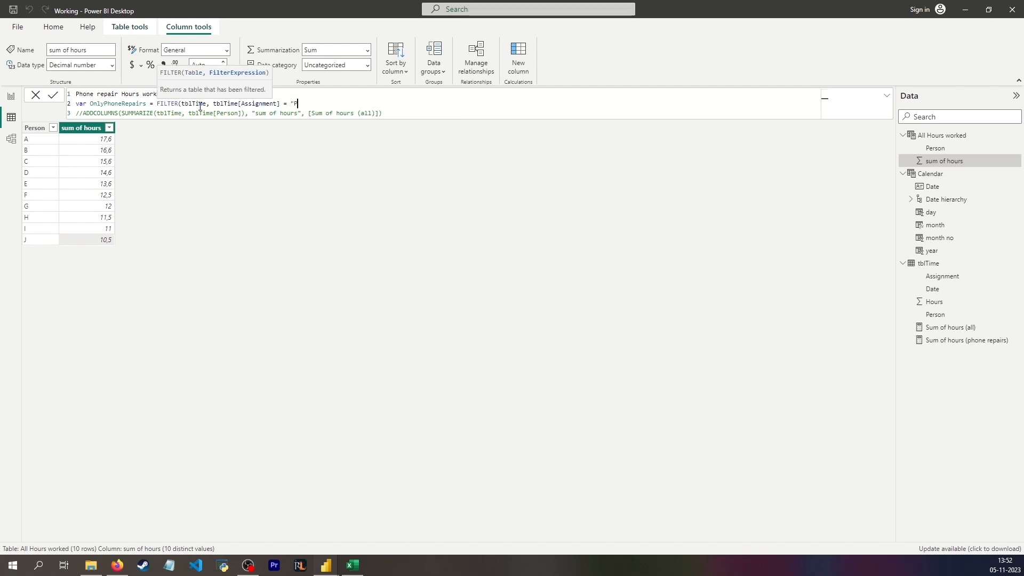
text(hone repair")
text(var abc = SUMMARIZE()
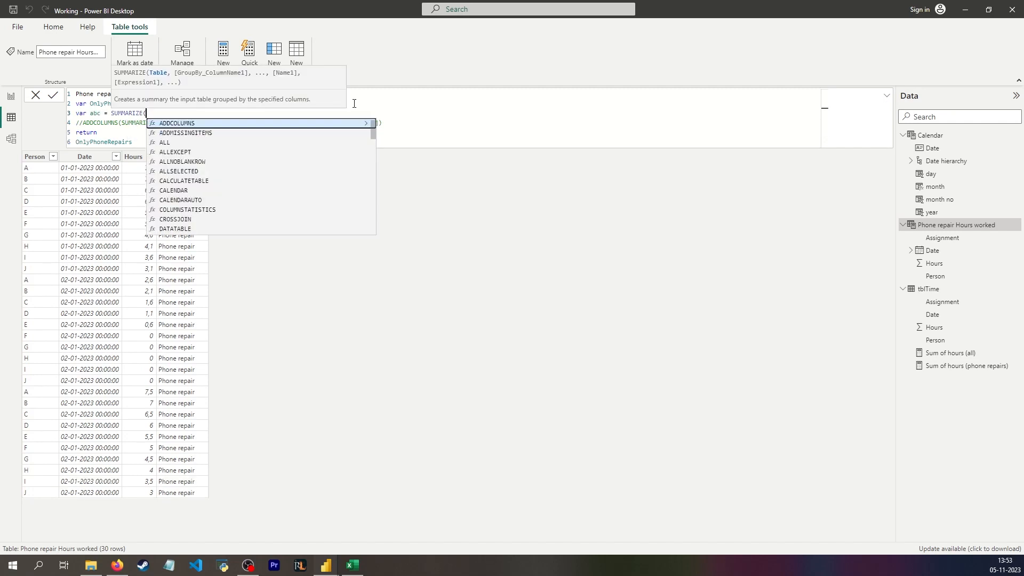
text(oneRepairs, tblTime[Person)
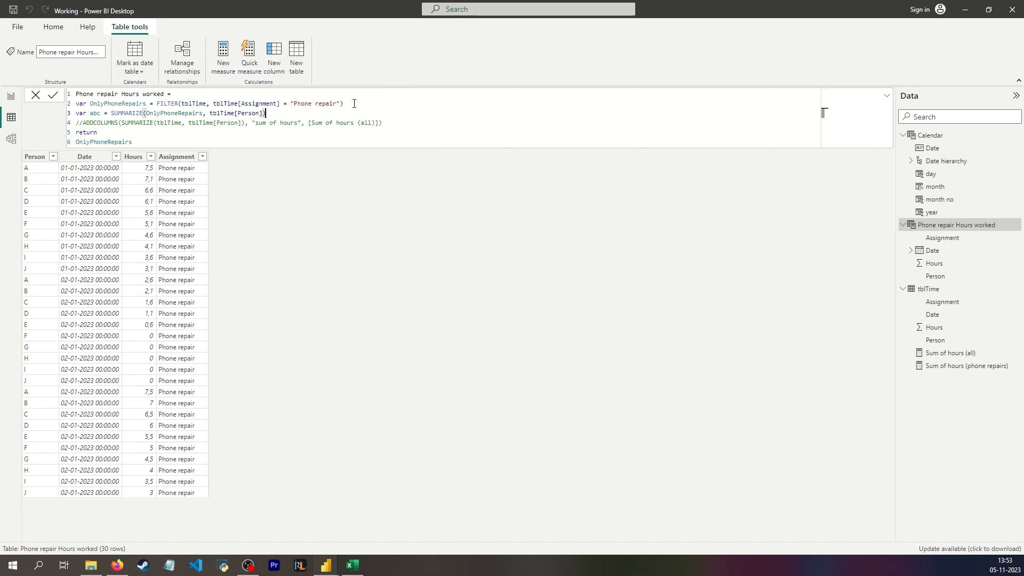
click(111, 113)
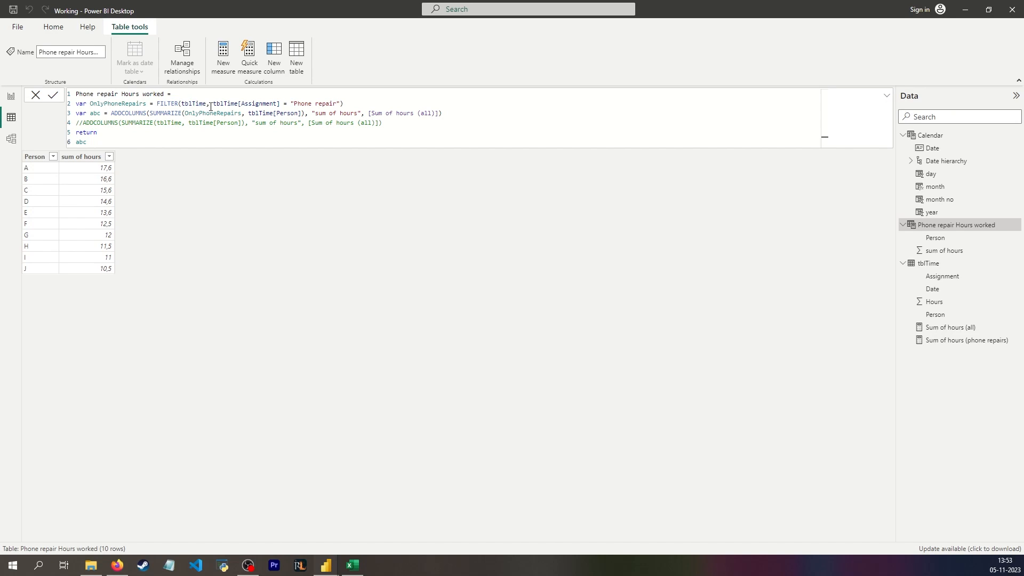
Step: Swap [Sum of hours (all)] for [Sum of hours (phone repairs)] in the abc variable and commit
double_click(212, 113)
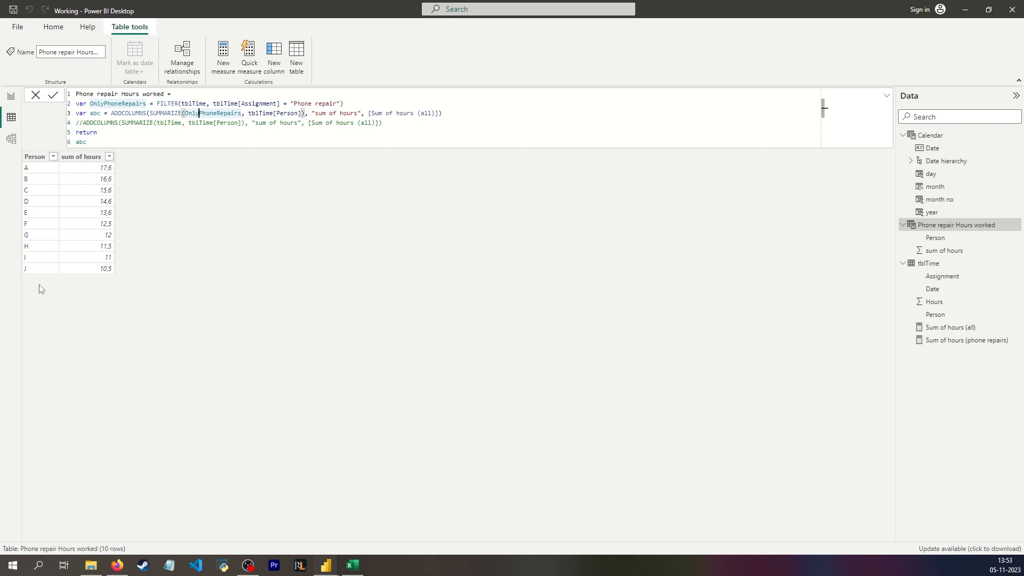
mouse_move(215, 209)
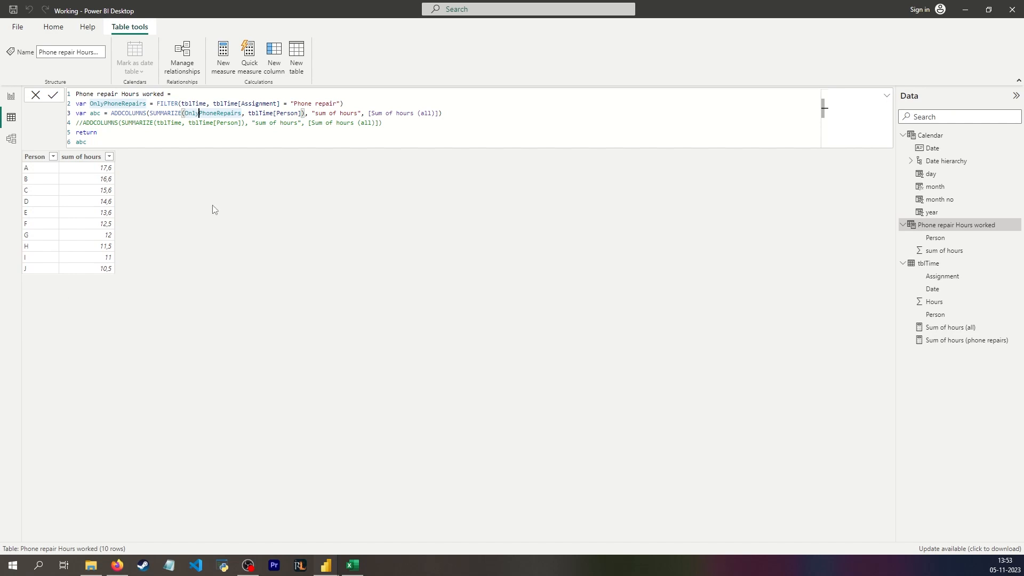
mouse_move(432, 98)
text(phone repairs)
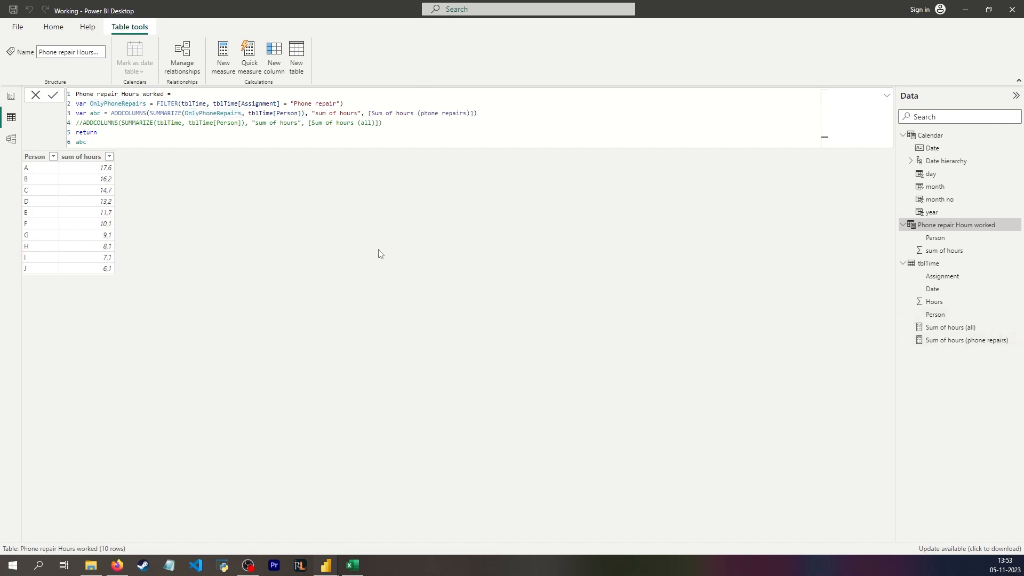
mouse_move(68, 276)
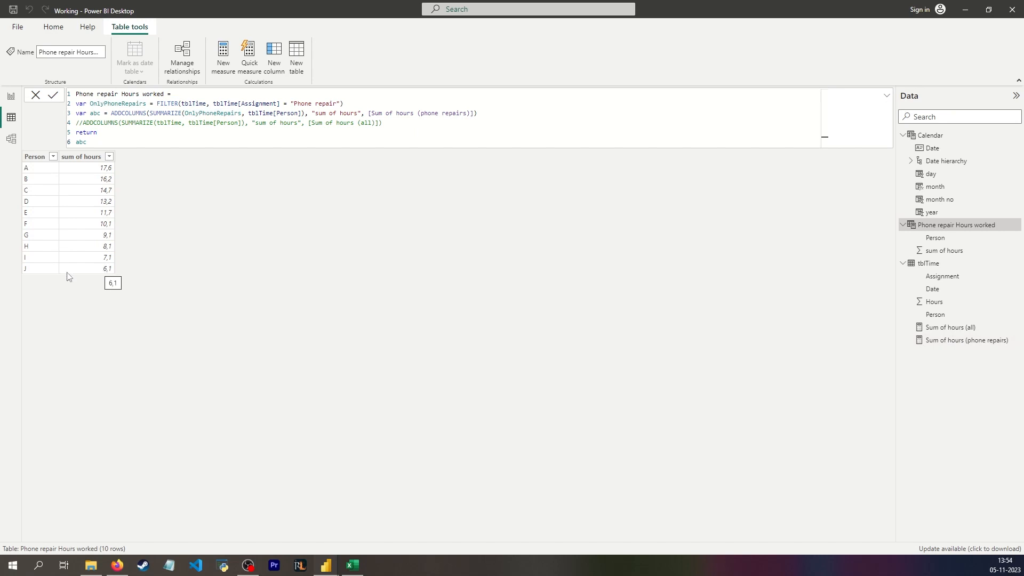
click(34, 156)
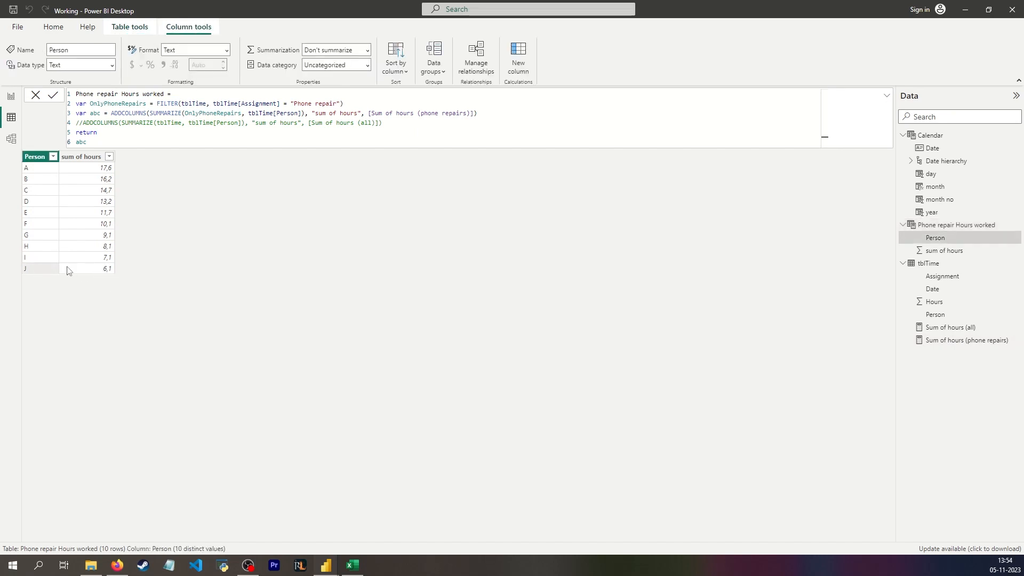
key(ctrl+a)
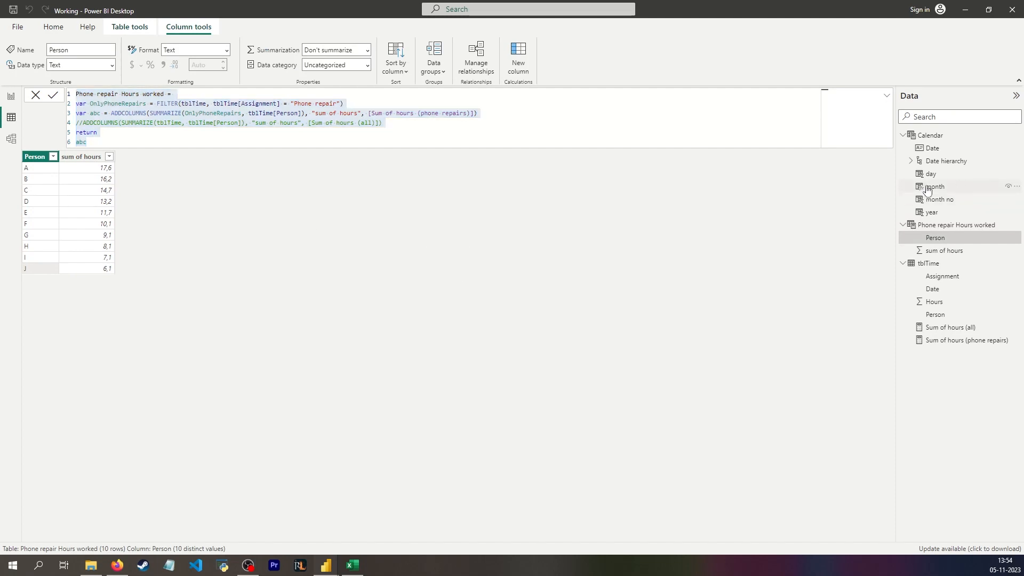
click(11, 96)
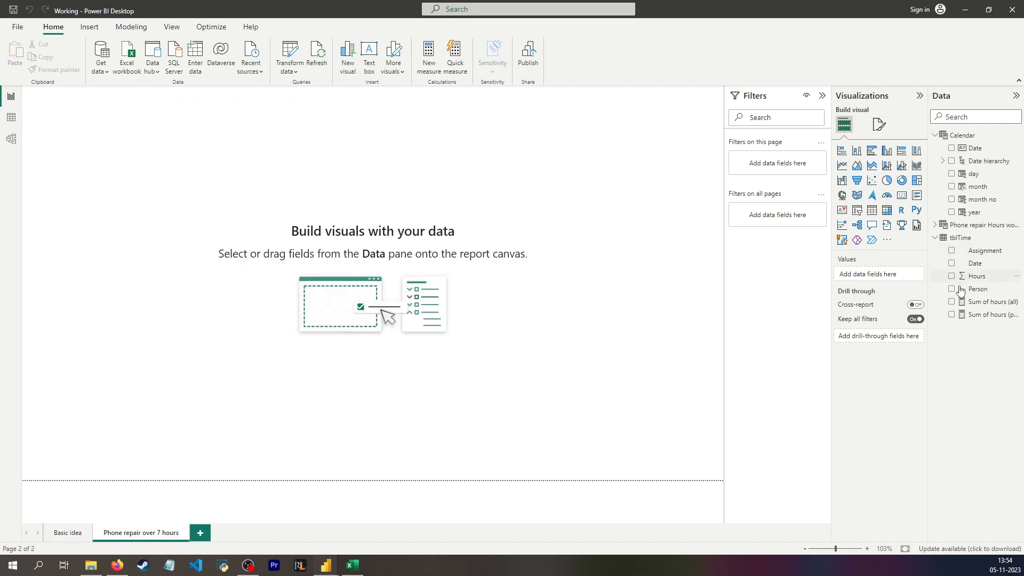
Step: Put Person from the new table and the date hierarchy slicer on the report page
click(951, 314)
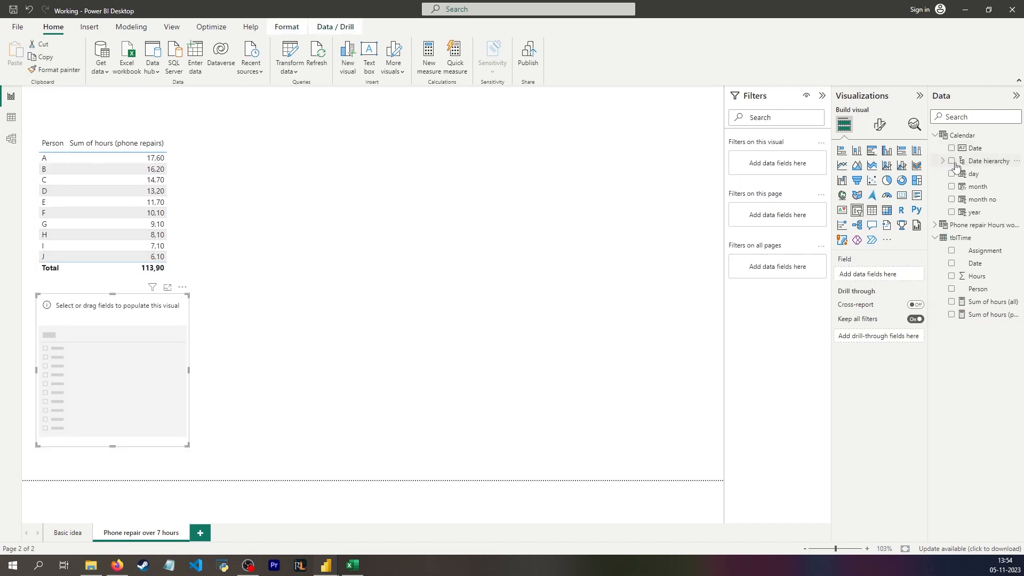
click(951, 161)
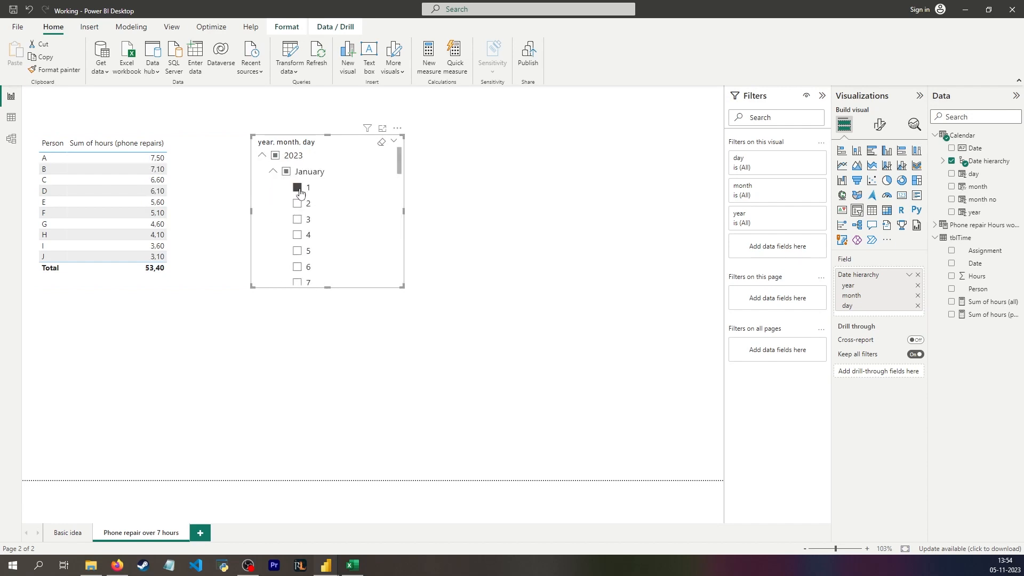
mouse_move(312, 191)
text(Min)
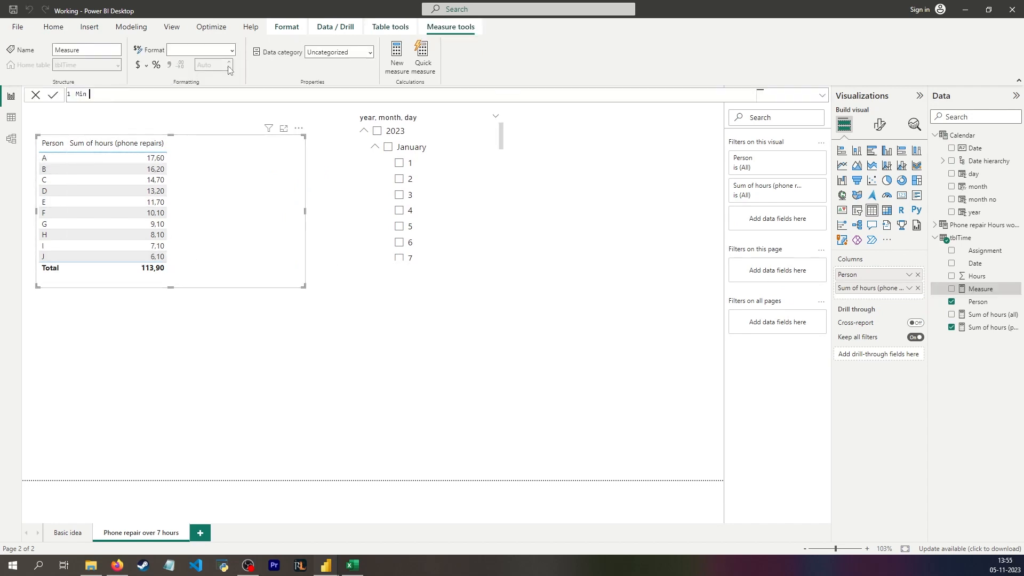
Step: Create Min hours worked = 7, then draft Work hours only above X with MinHoursWorked and OnlyPhoneRepairs variables
text(hours worked = 7)
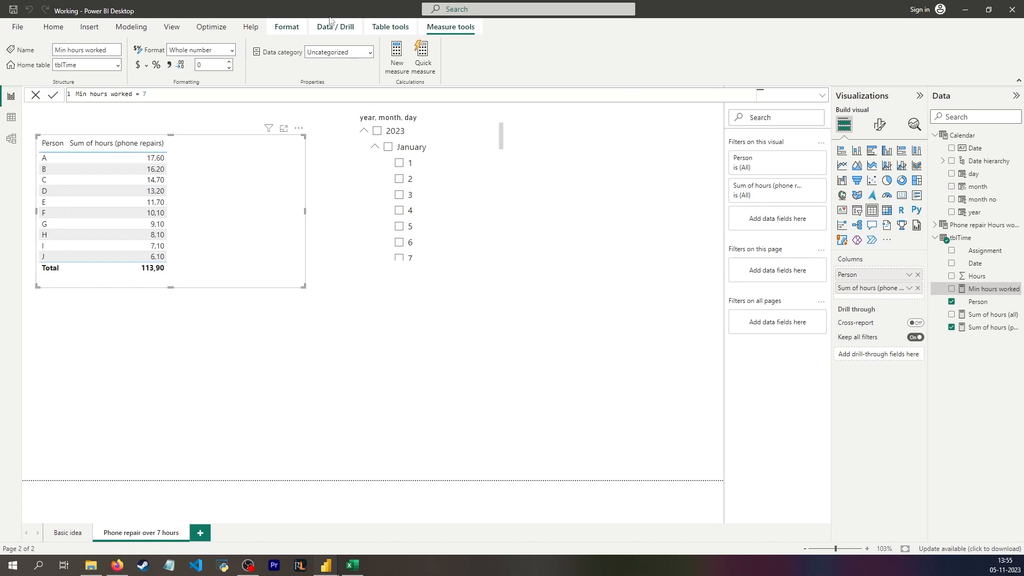
click(397, 55)
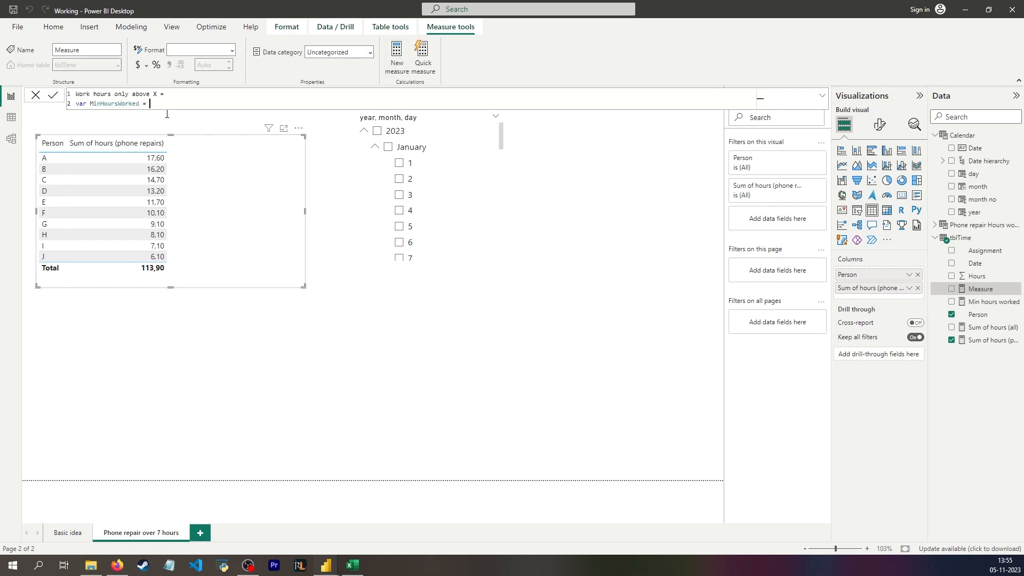
text(min)
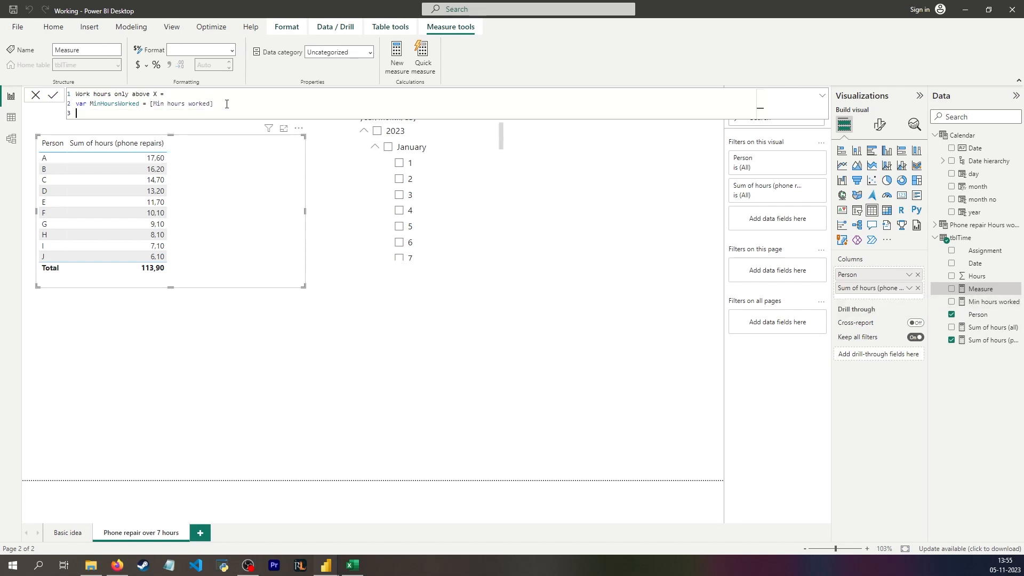
text(return)
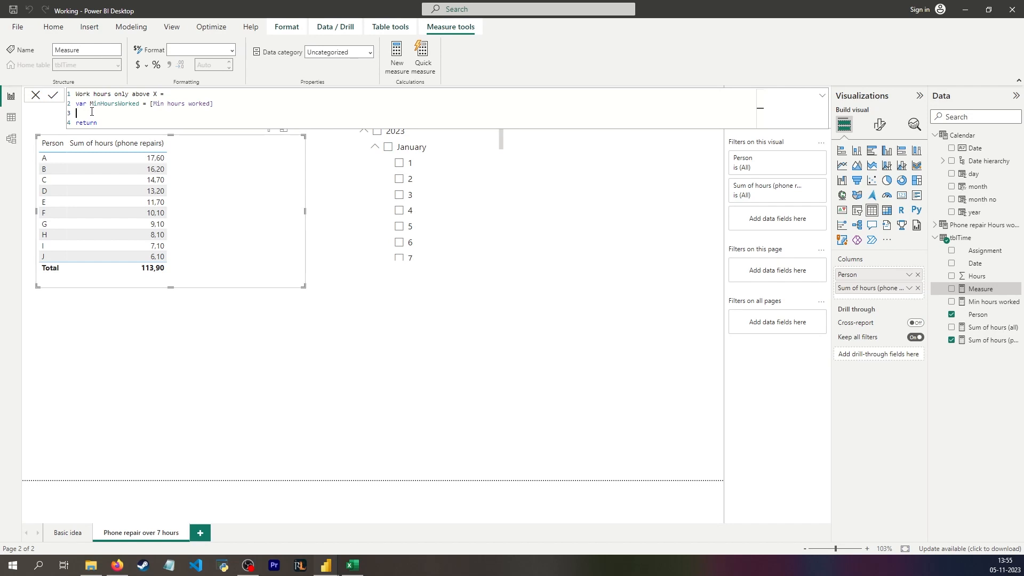
text(var OnlyPhoneRepairs = FILTER(tblTime, tblTime[Assignment] = "Phone repair"))
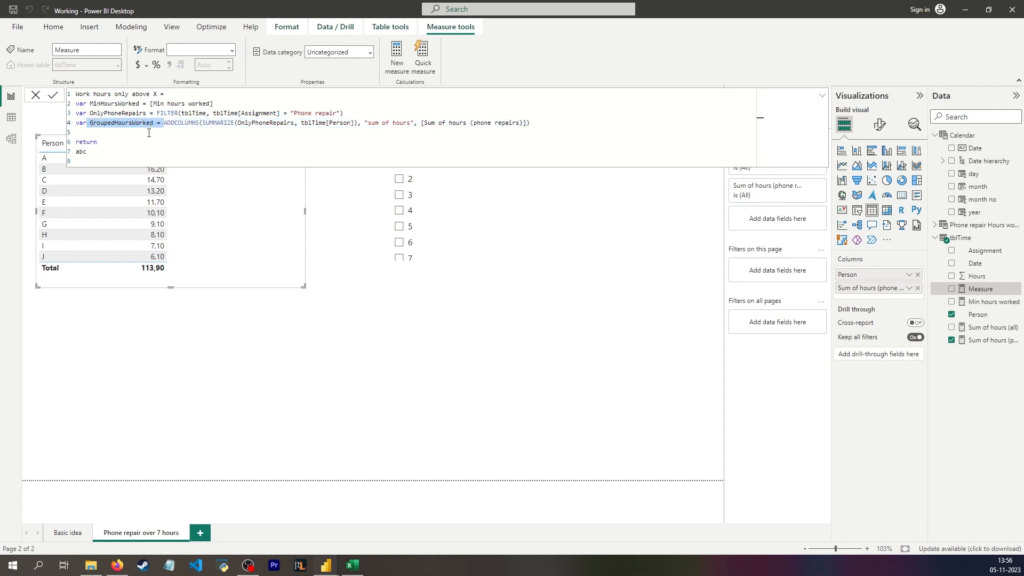
Step: Add FilteredGroupedHoursWorked = FILTER(GroupedHoursWorked, sum > [Min hours worked]), return it and commit, hitting the multiple-columns error
text(var FilteredGroupedHoursWorked = FILTER()
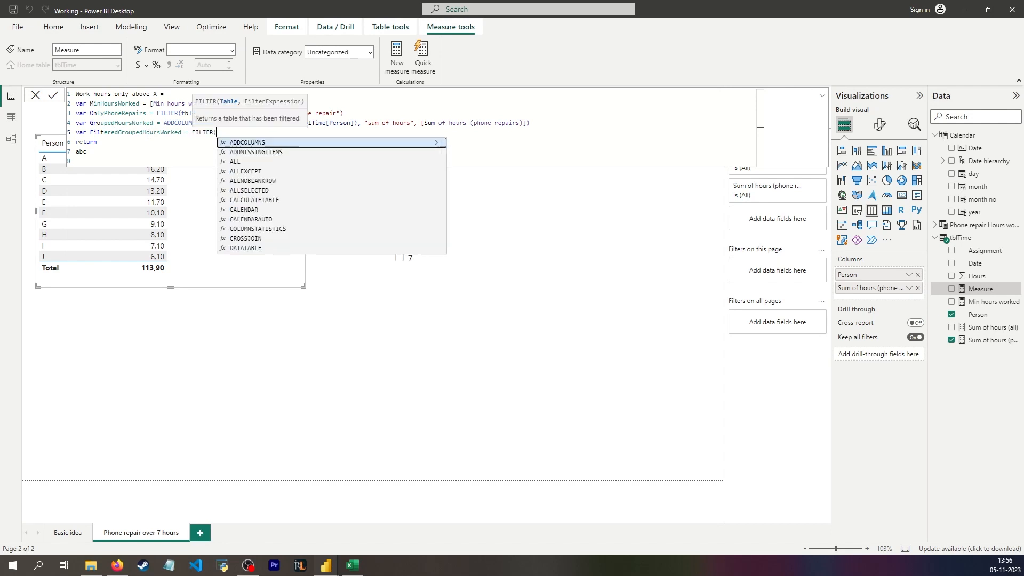
text(GroupedHoursWorked)
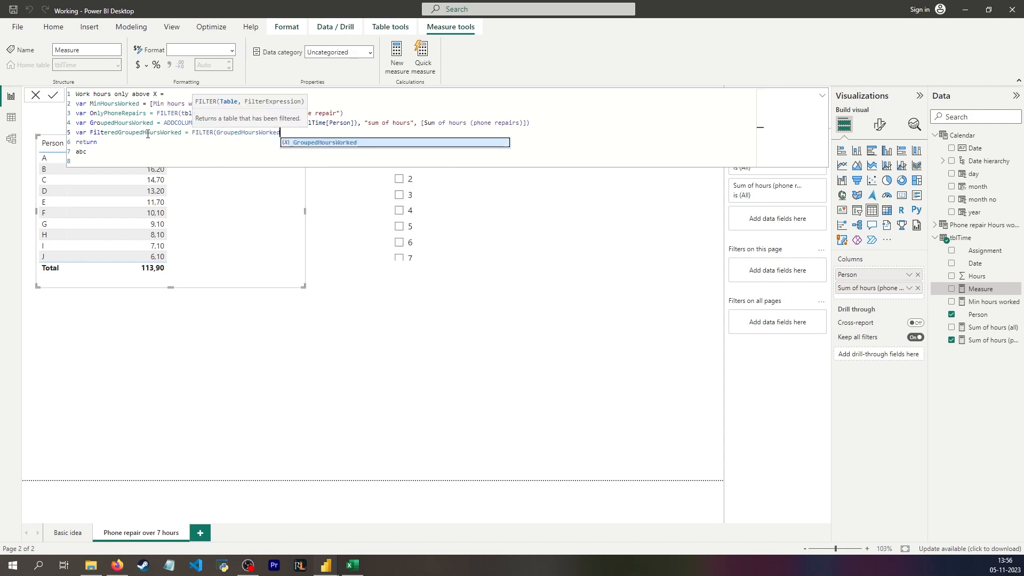
text(, sum of hours] >=)
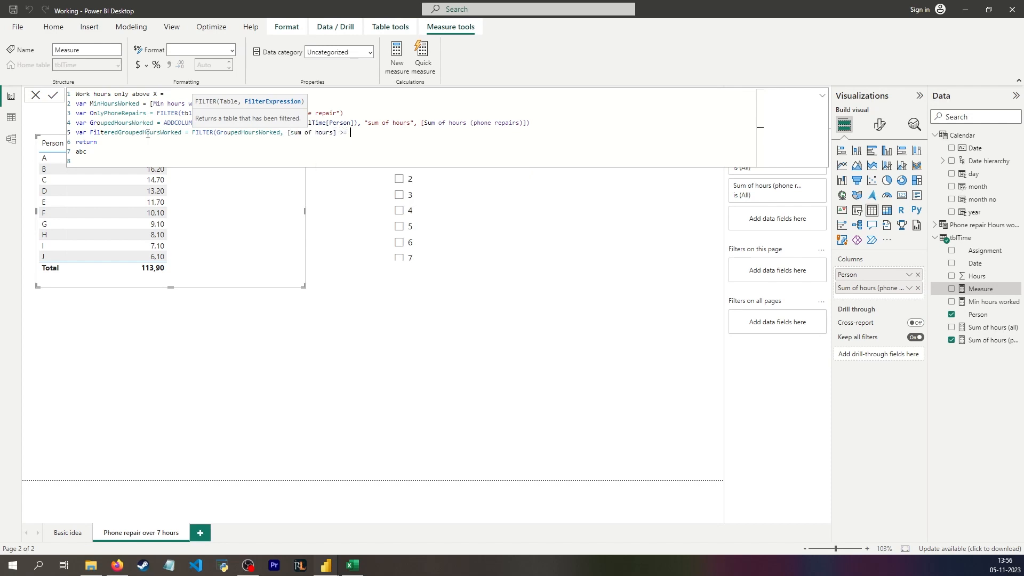
text([Min hours worked]))
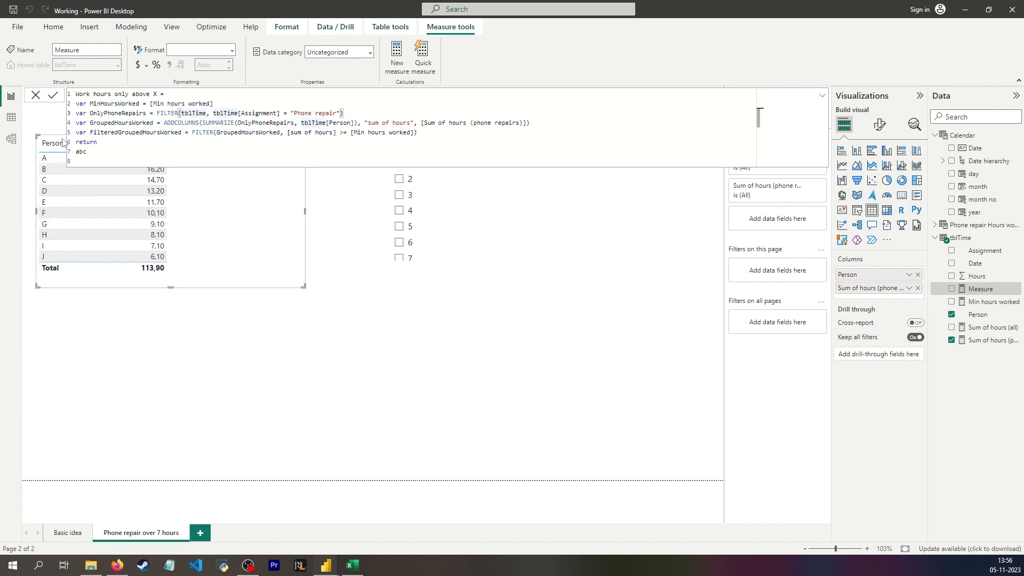
mouse_move(191, 121)
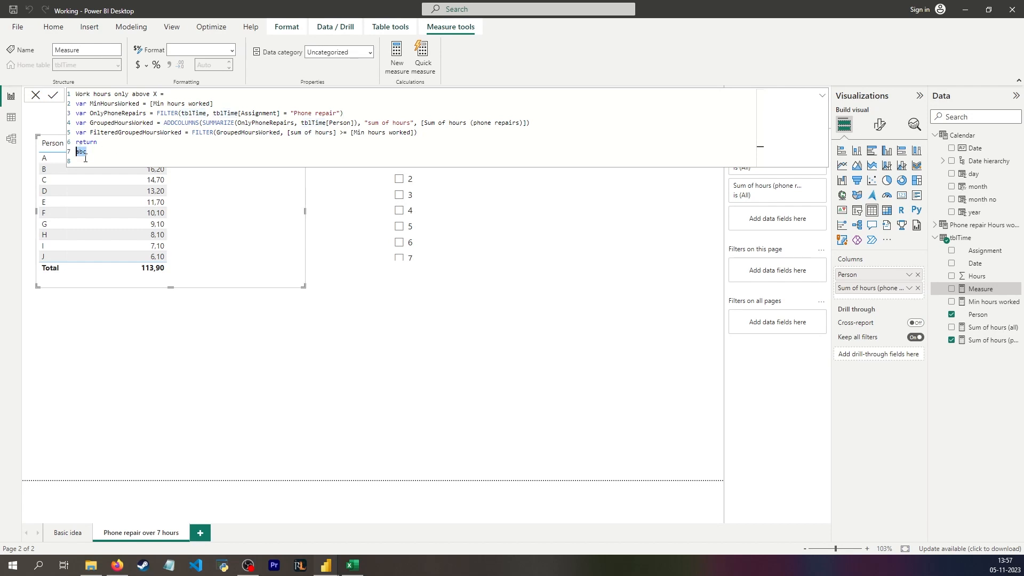
text(maxx)
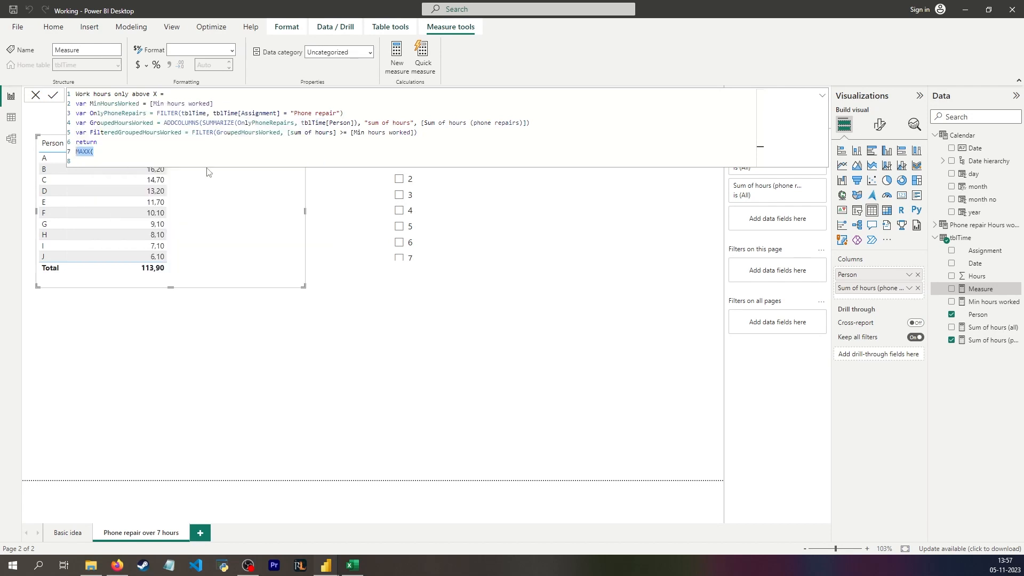
text(FilteredGroupedHoursWorked)
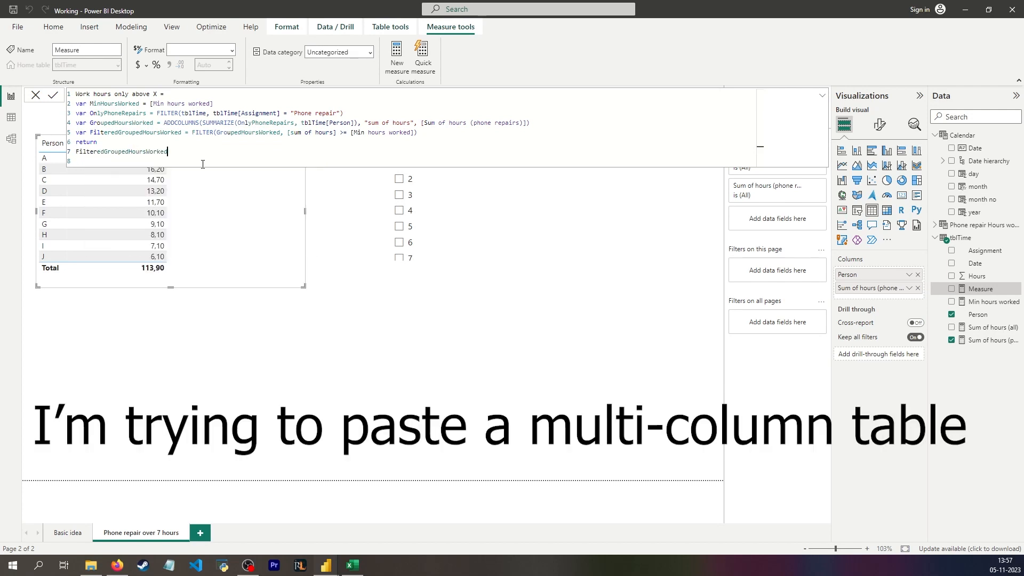
mouse_move(114, 157)
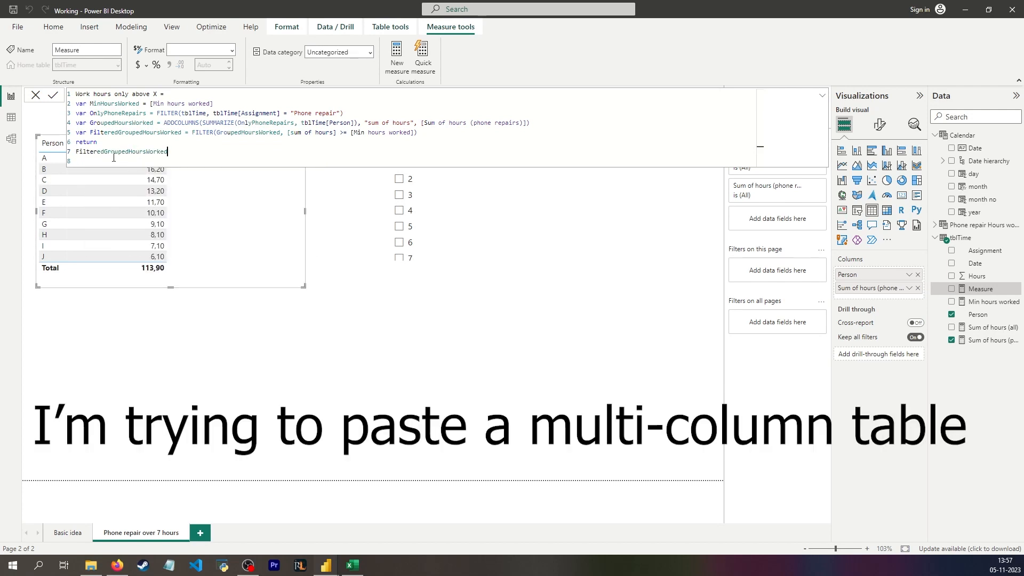
click(53, 95)
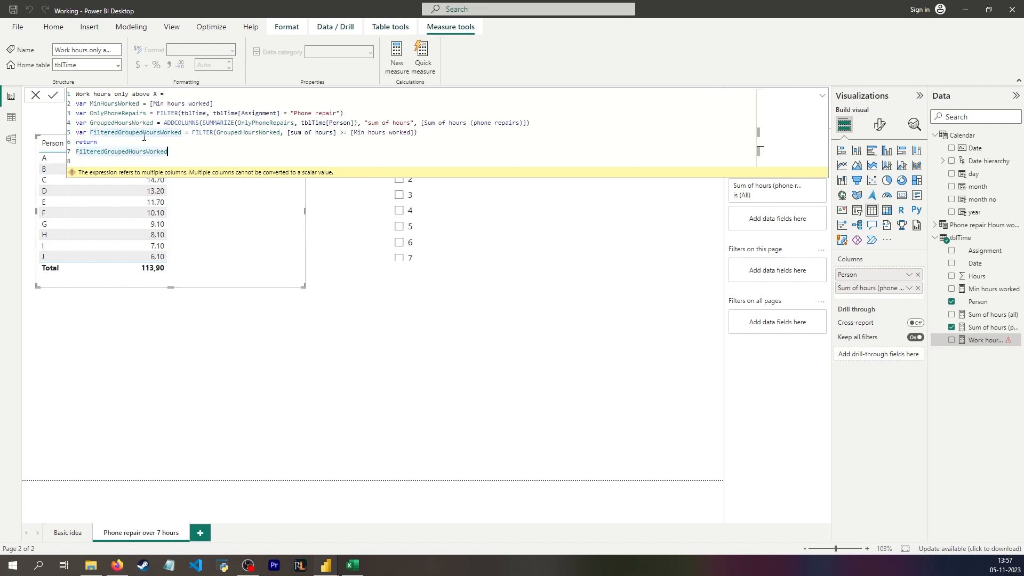
Step: Return MAXX(FilteredGroupedHoursWorked, [sum of hours]) and add Work hours only above X to the table
text(sele)
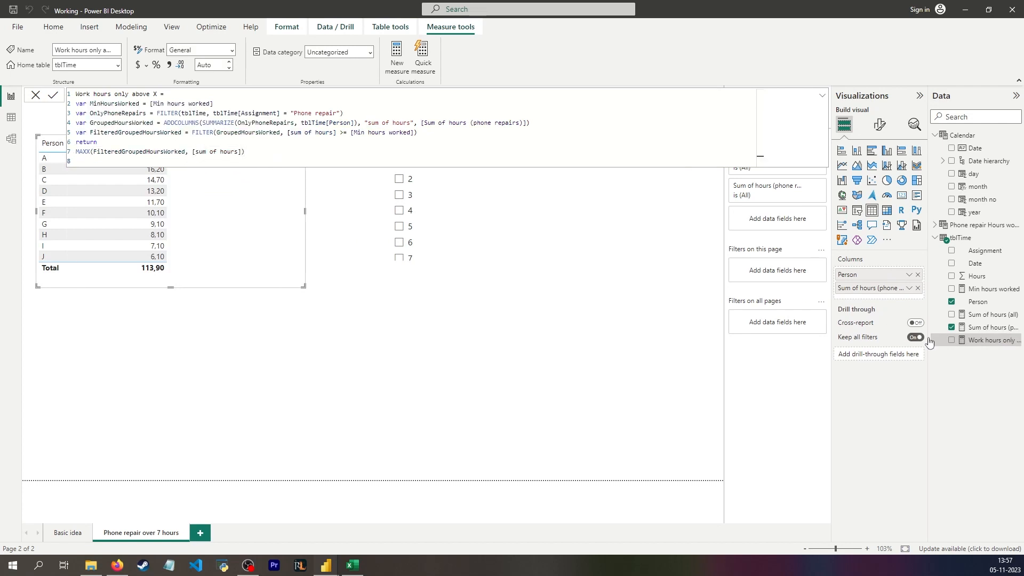
click(53, 95)
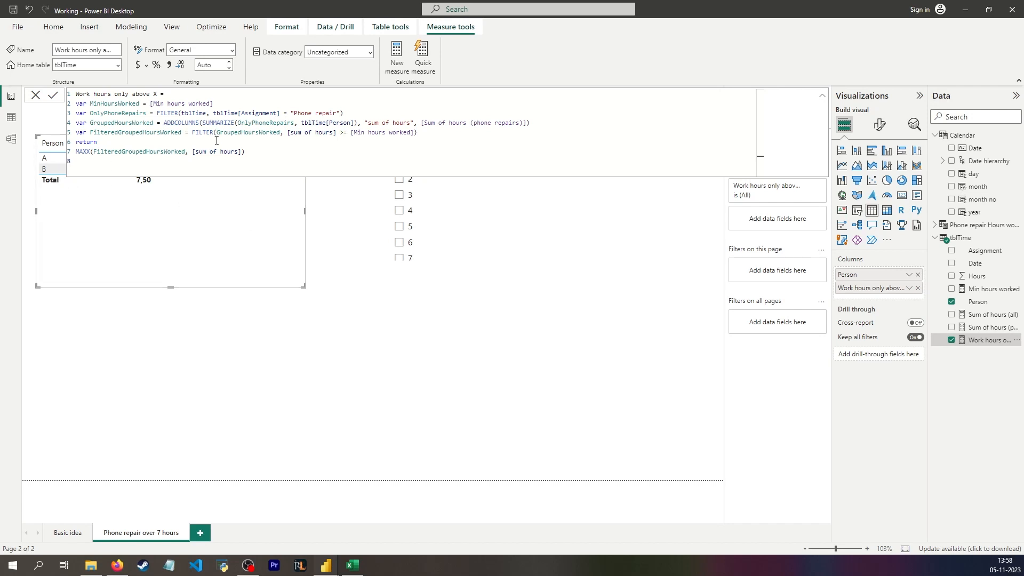
Step: Start a new measure from the pasted formula, renaming it Count rows filtered phone repairs
click(54, 94)
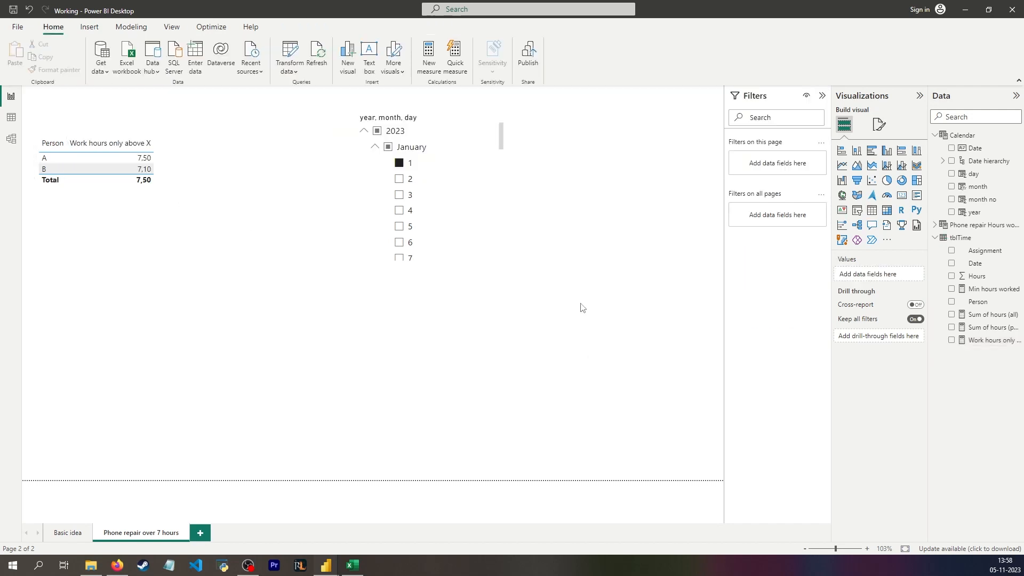
click(427, 55)
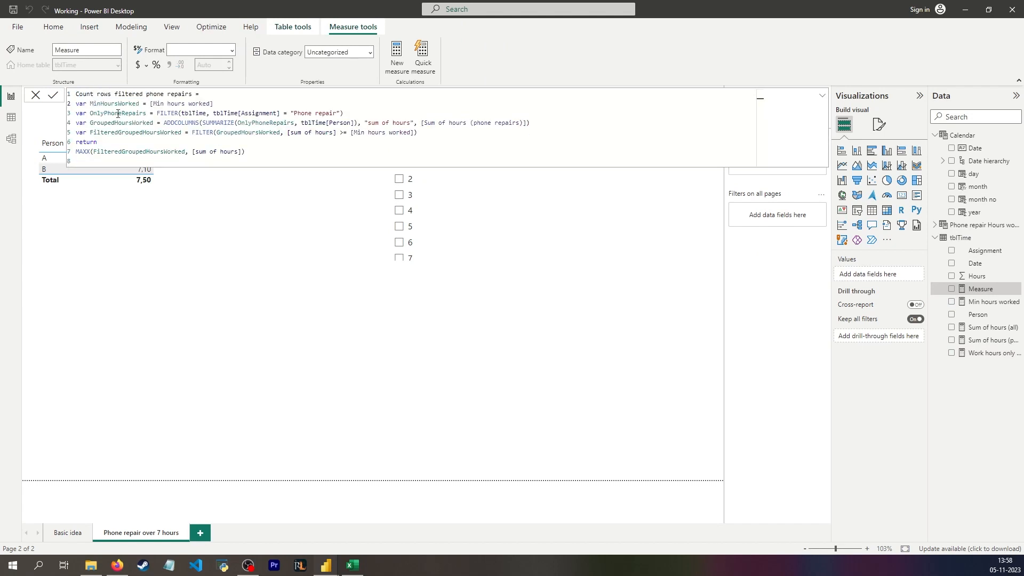
double_click(80, 150)
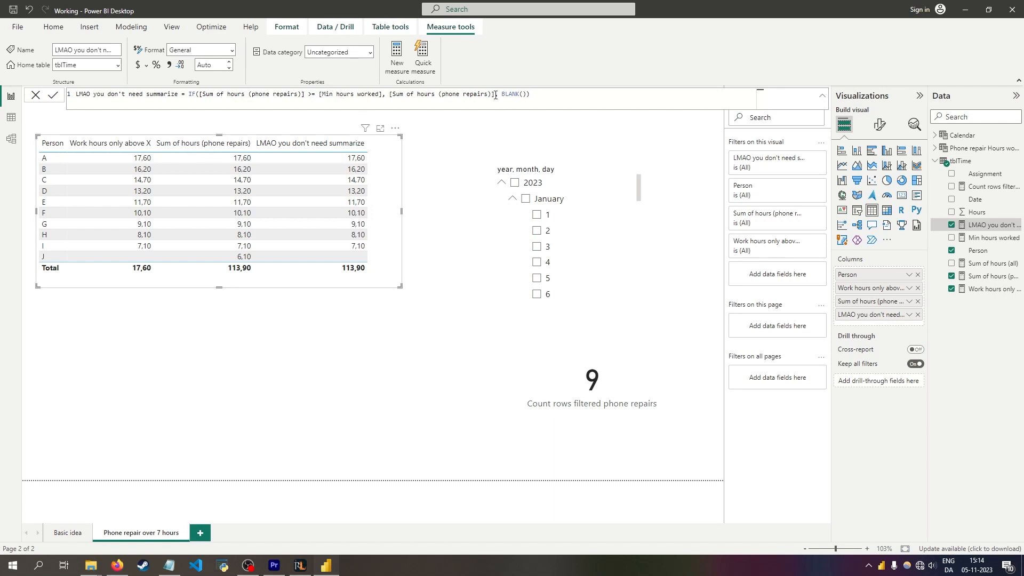
Step: Drop Sum of hours (phone repairs) from the table and review both threshold measures' formulas
double_click(510, 94)
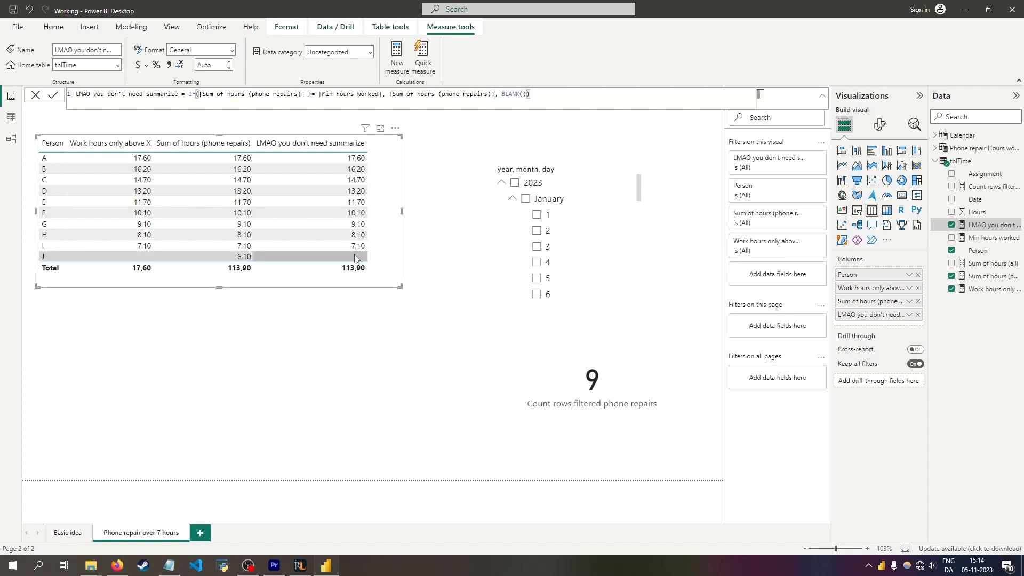
mouse_move(139, 245)
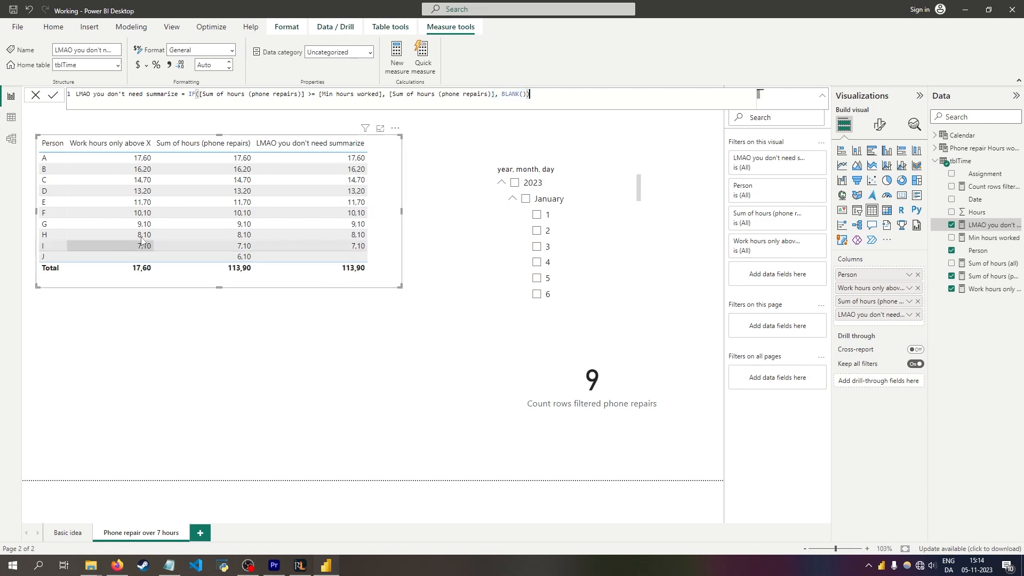
mouse_move(217, 161)
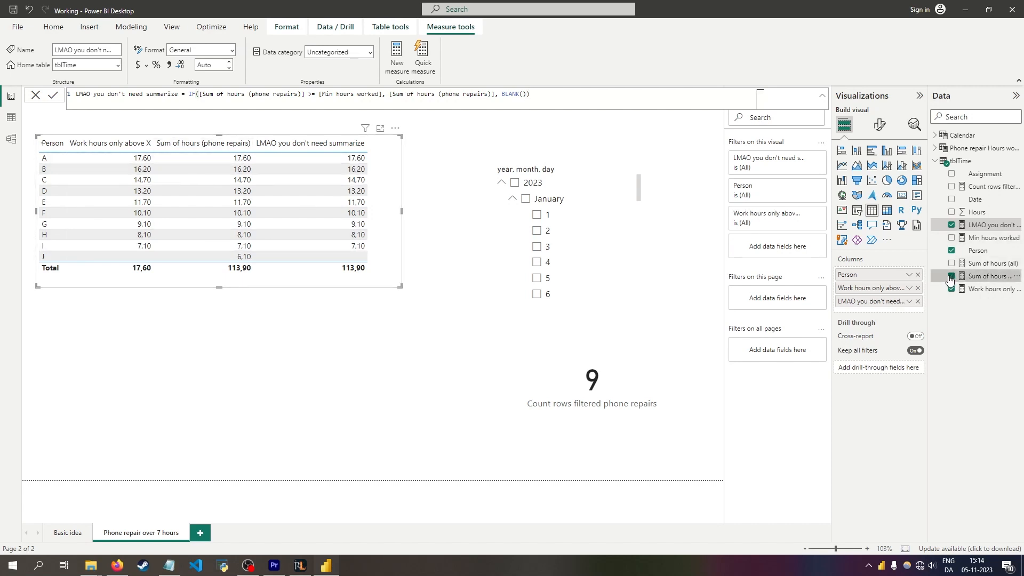
click(950, 275)
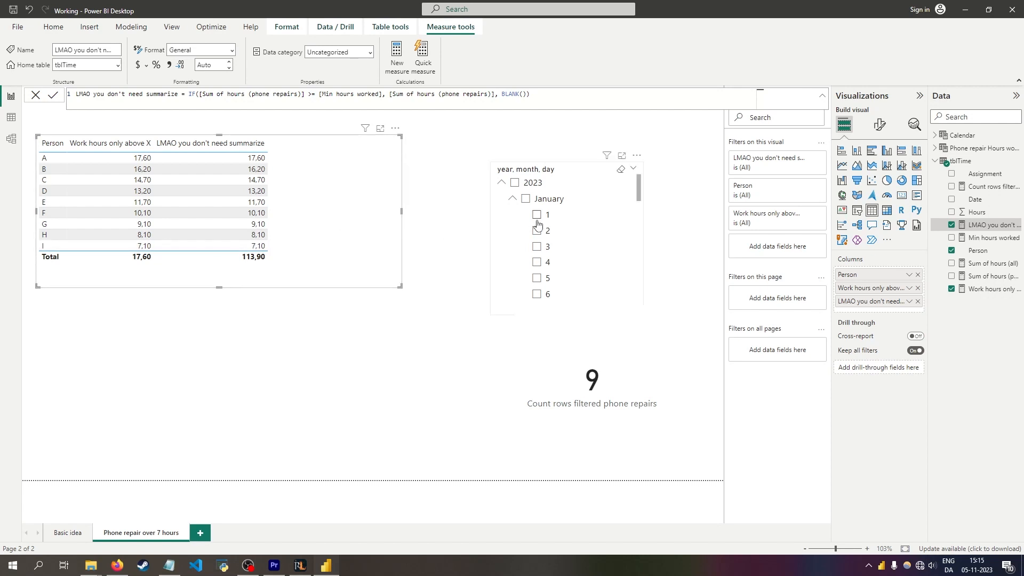
click(536, 230)
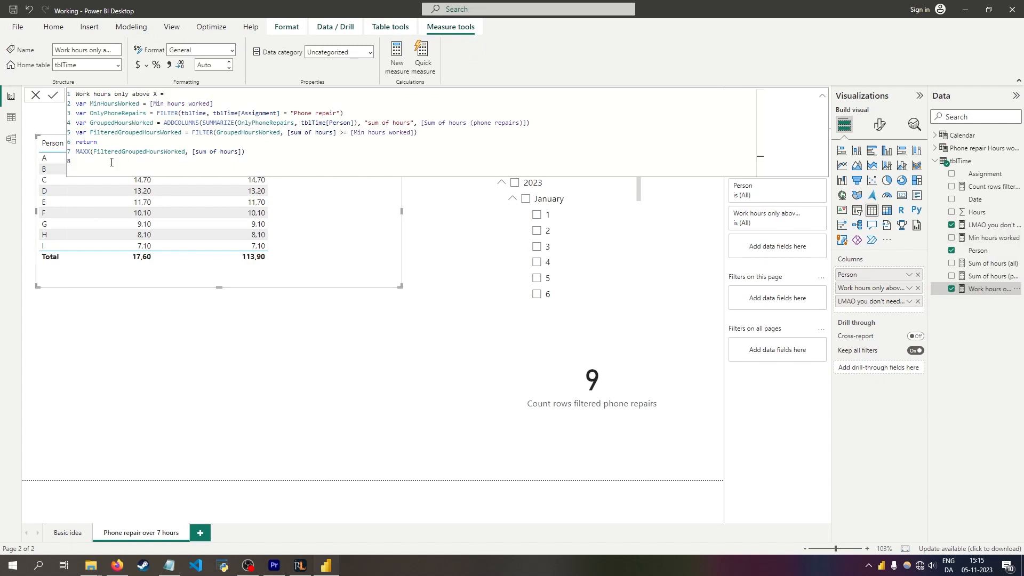
click(993, 225)
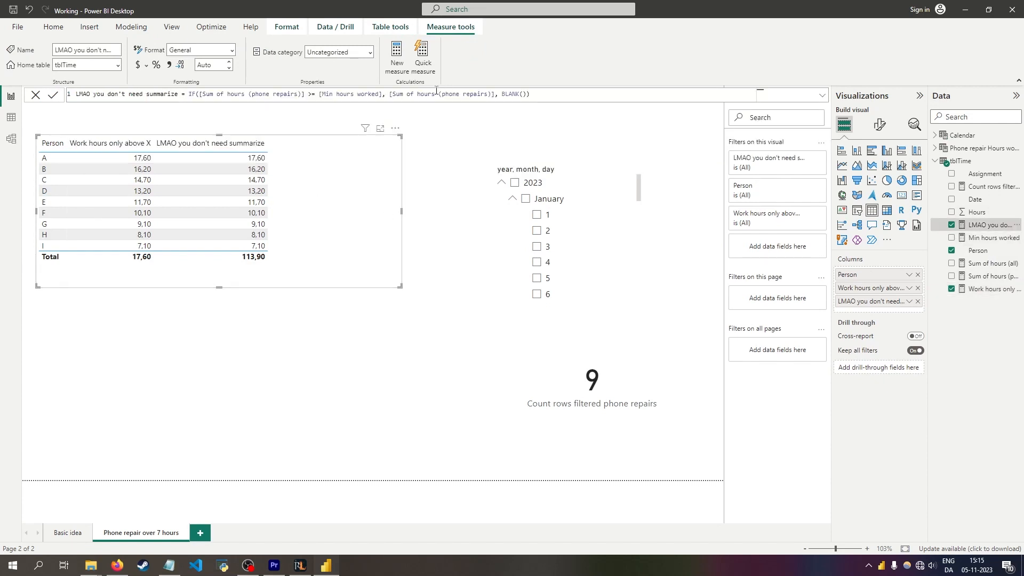
mouse_move(216, 85)
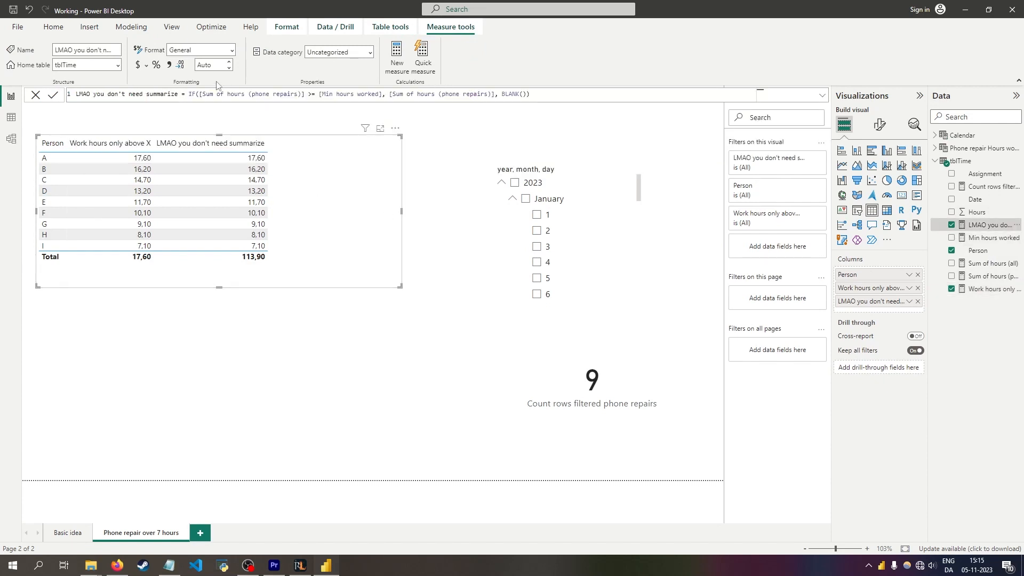